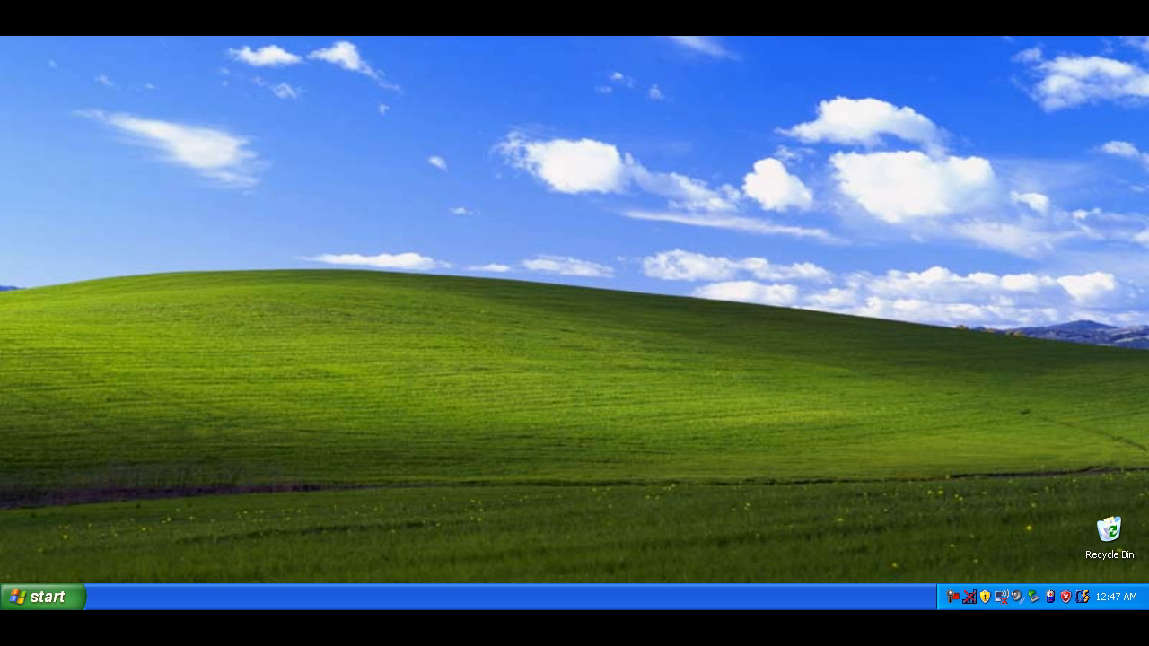
mouse_move(263, 372)
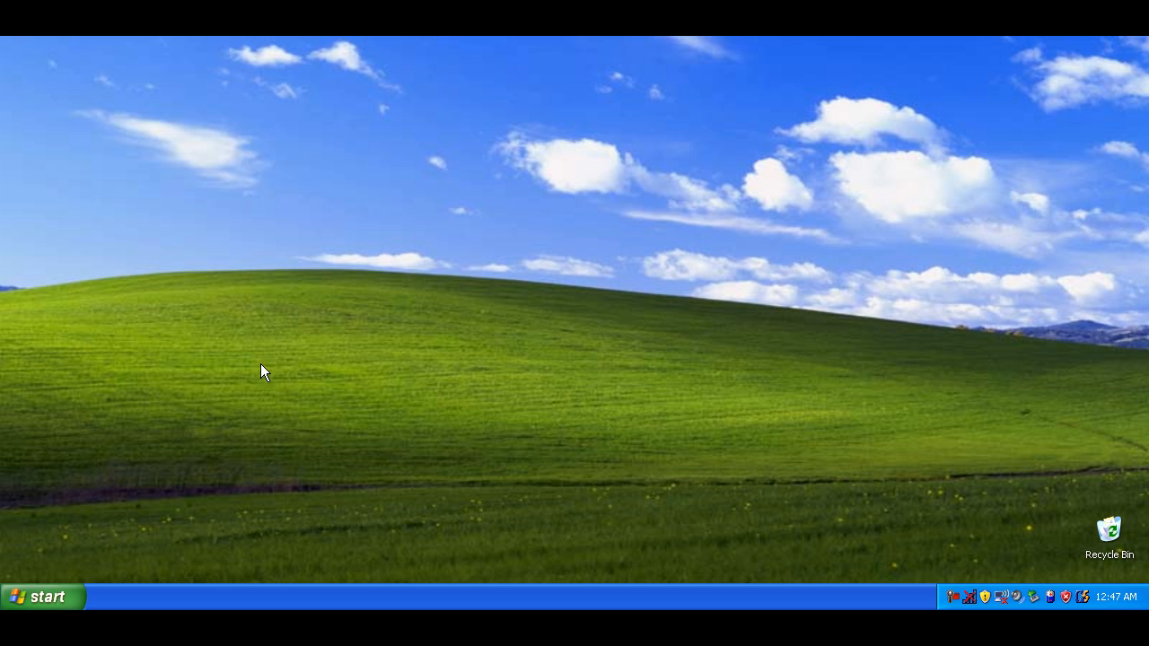
Step: Launch HyperTerminal from the Start menu's All Programs list
click(42, 596)
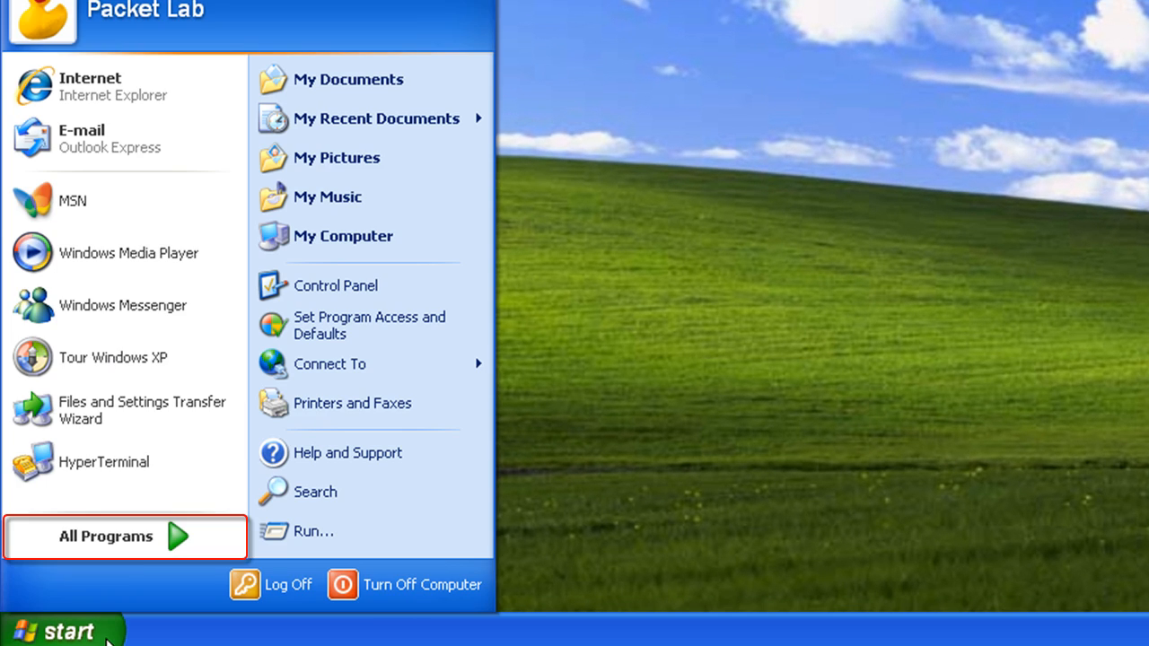
click(105, 536)
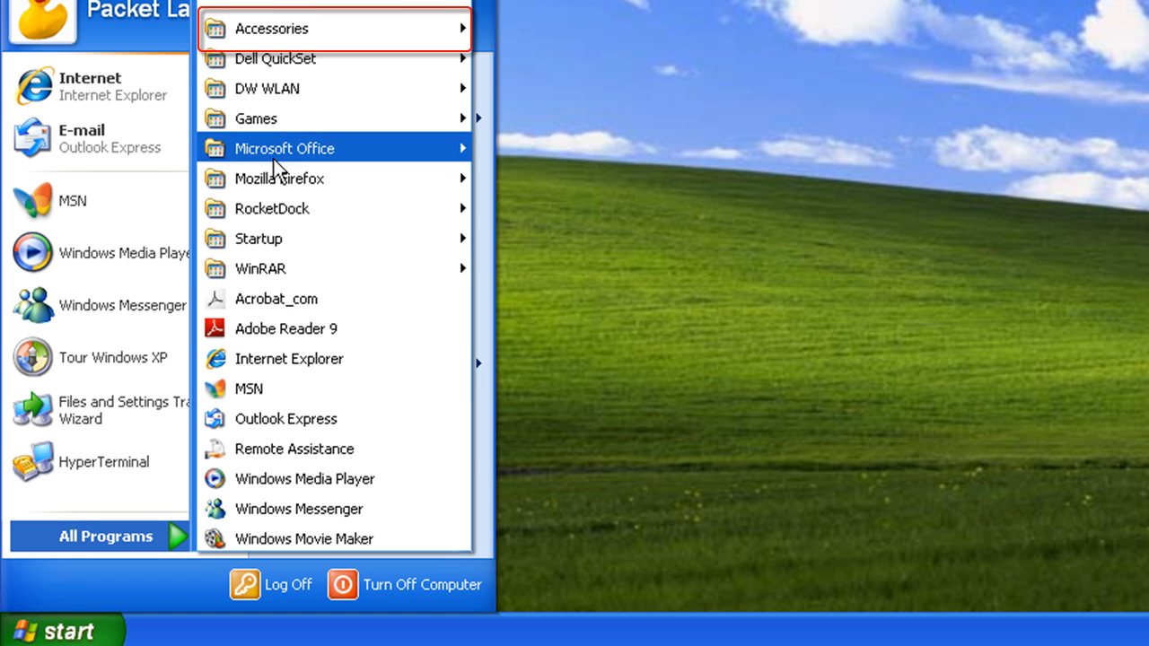
mouse_move(271, 28)
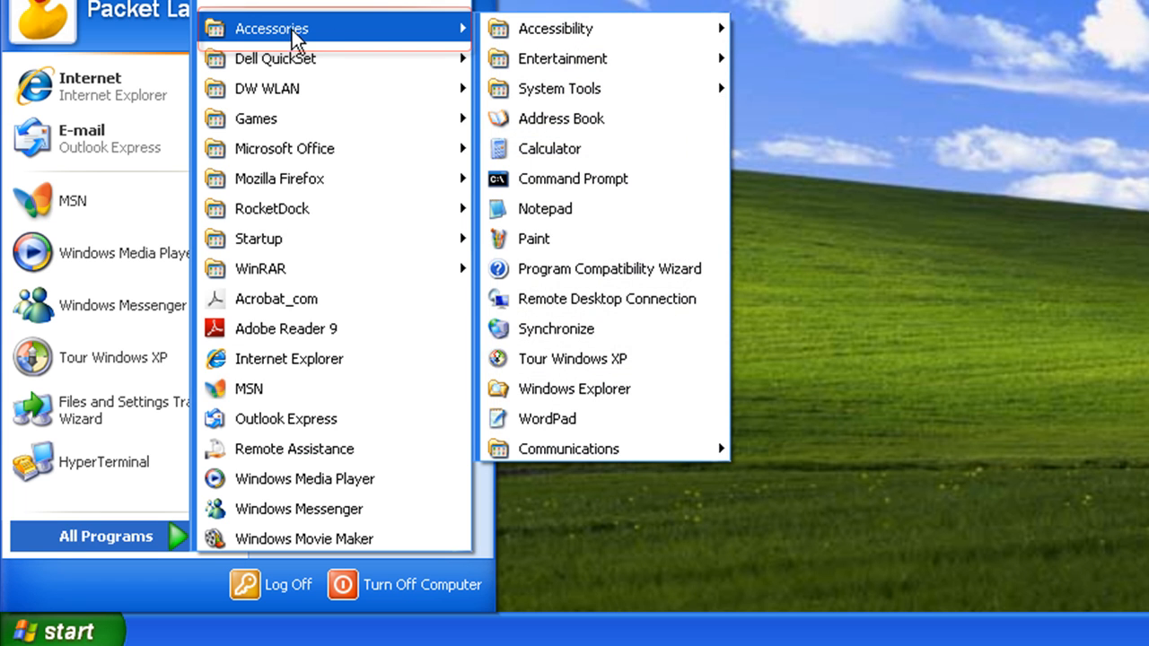
mouse_move(568, 449)
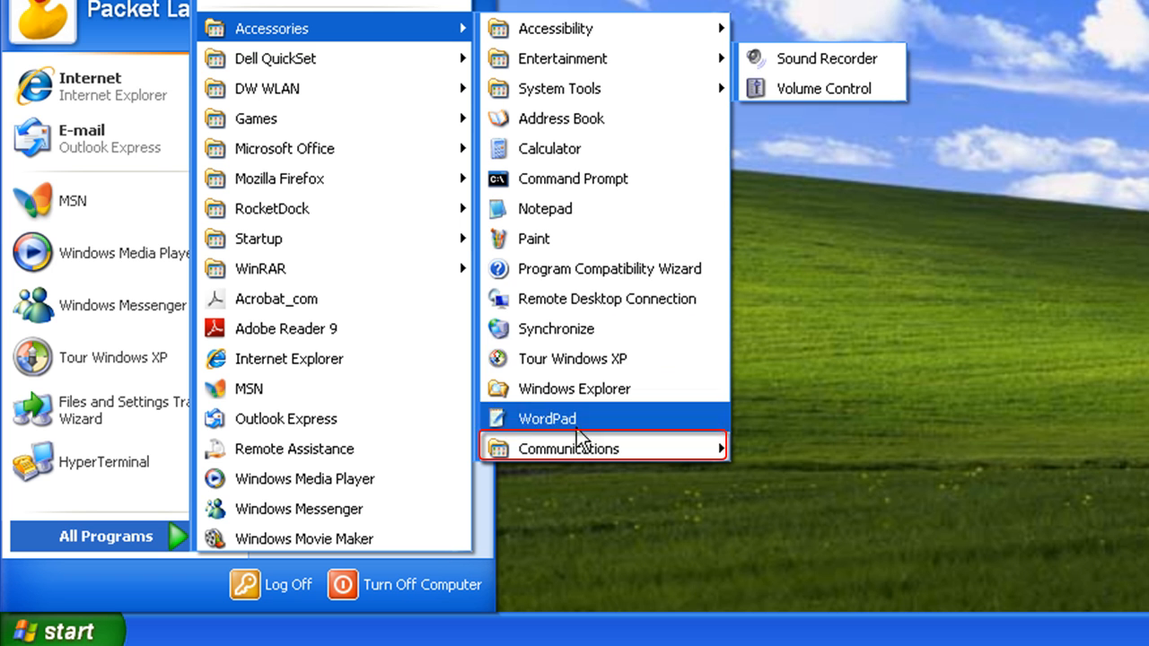
mouse_move(568, 449)
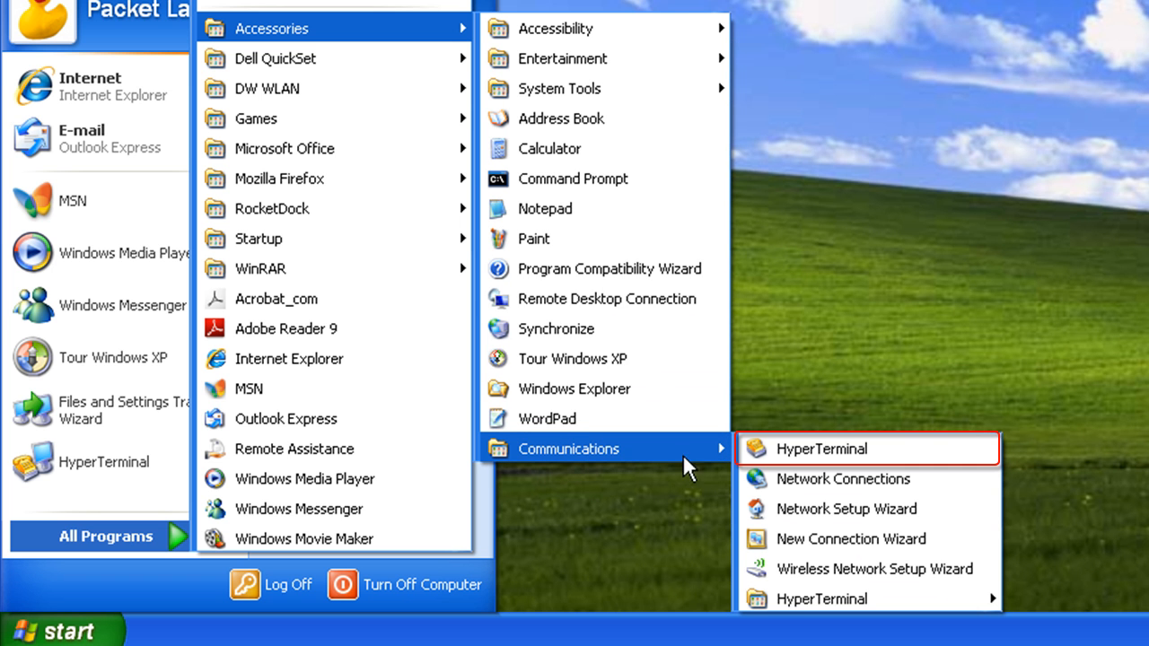
click(821, 449)
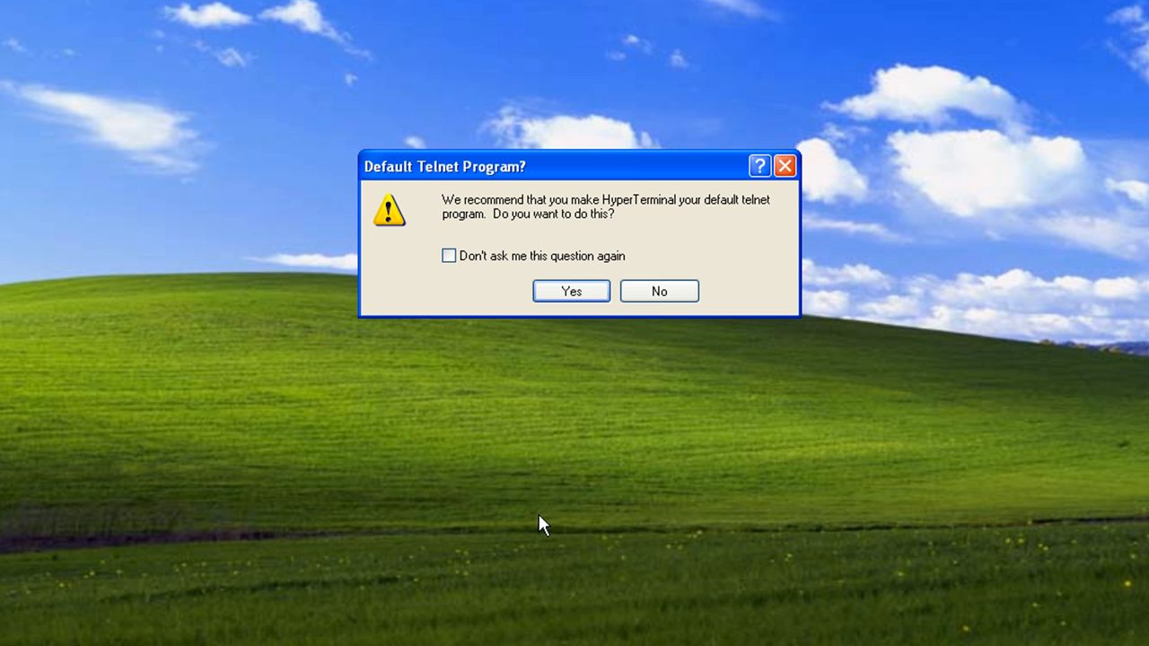
mouse_move(542, 504)
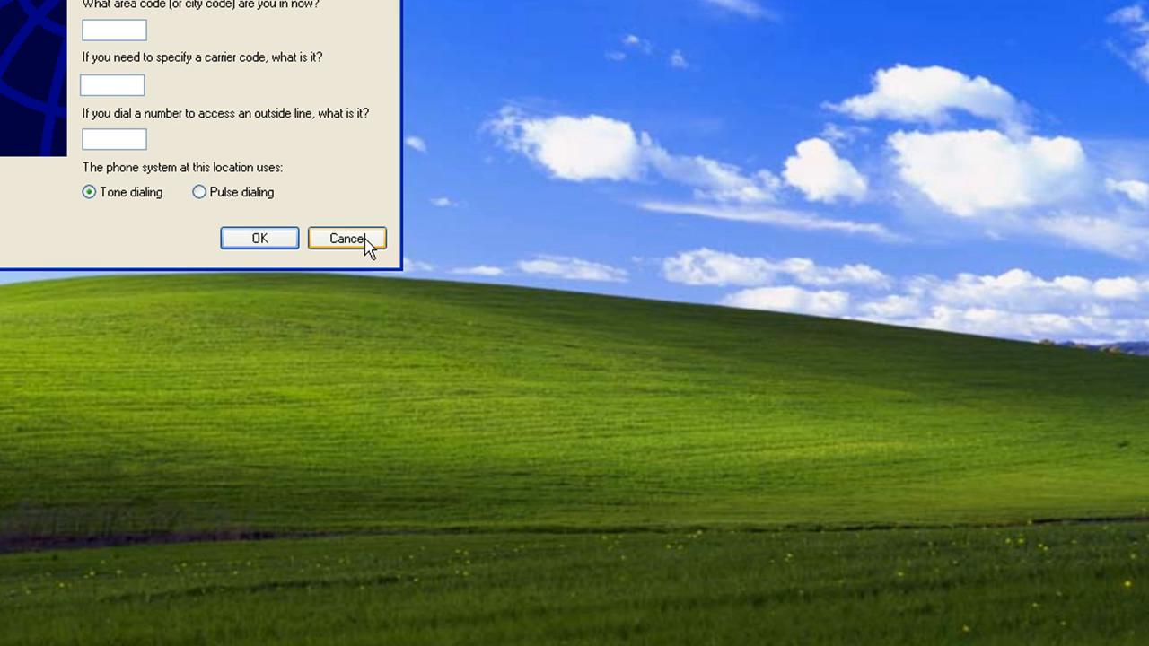
Step: Cancel the Location Information setup and confirm the cancellation
click(346, 238)
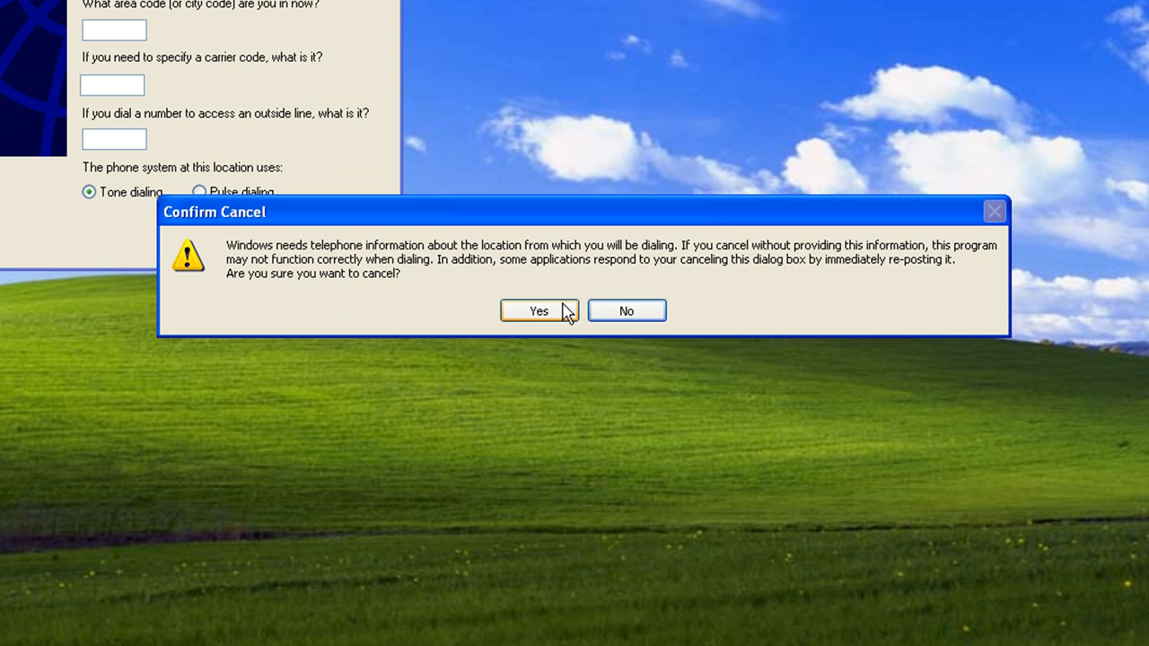
click(538, 311)
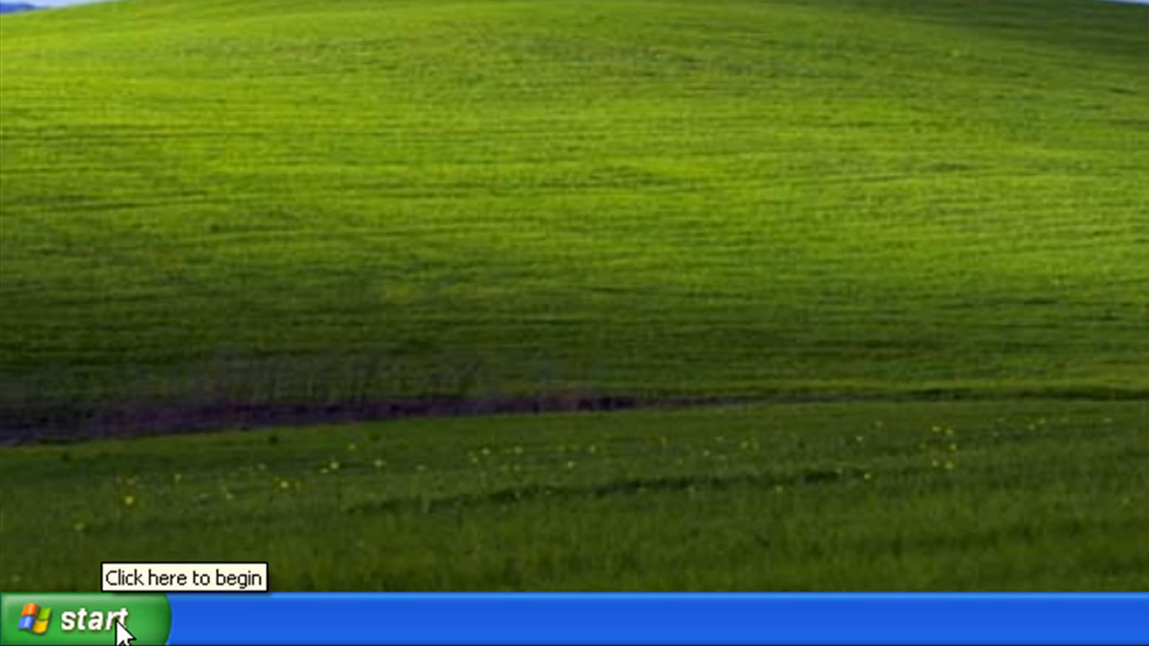
Step: Enter 'Hypertrm' as the program to open in the Run dialog
click(72, 619)
text(Hy)
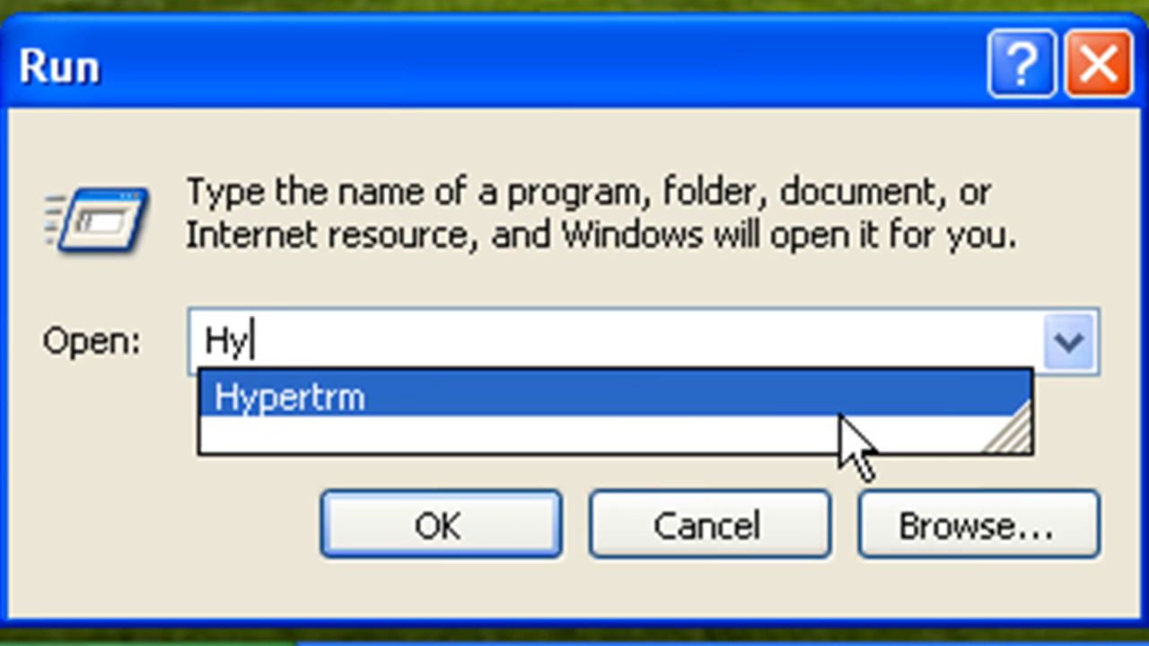
text(pertr)
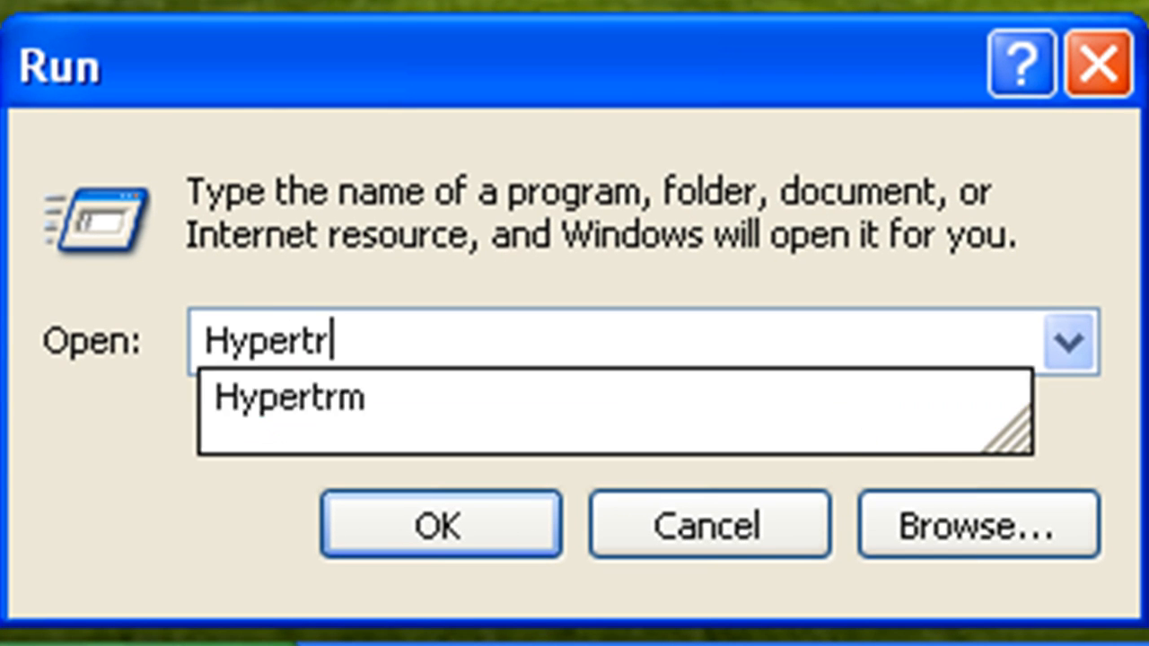
click(287, 397)
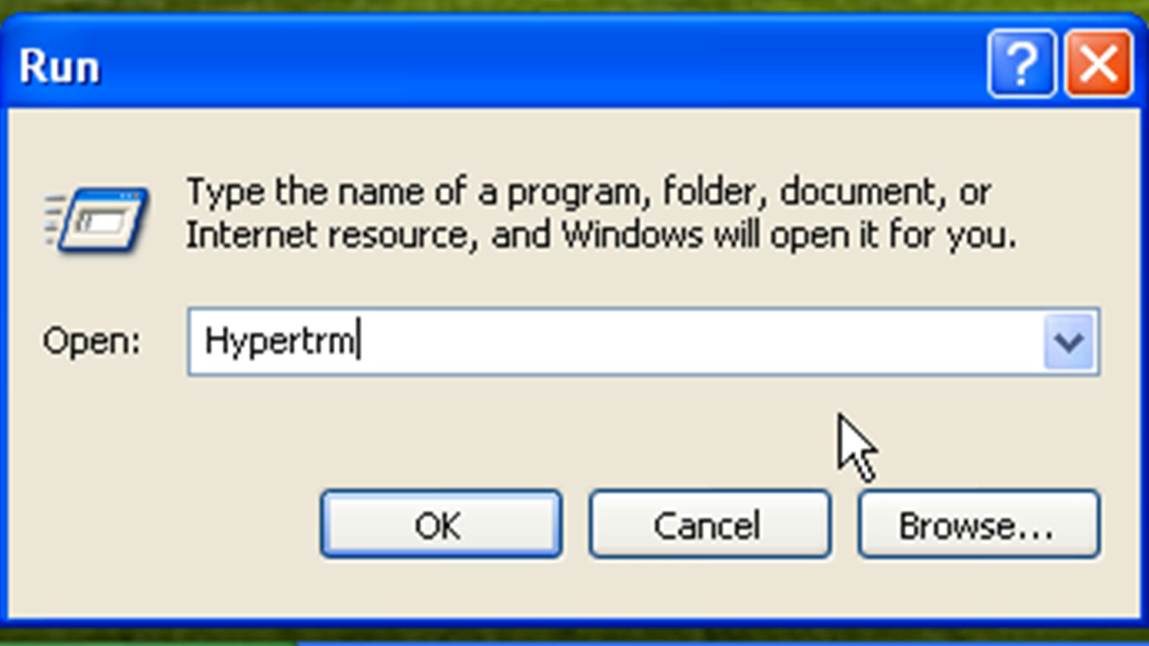
mouse_move(258, 417)
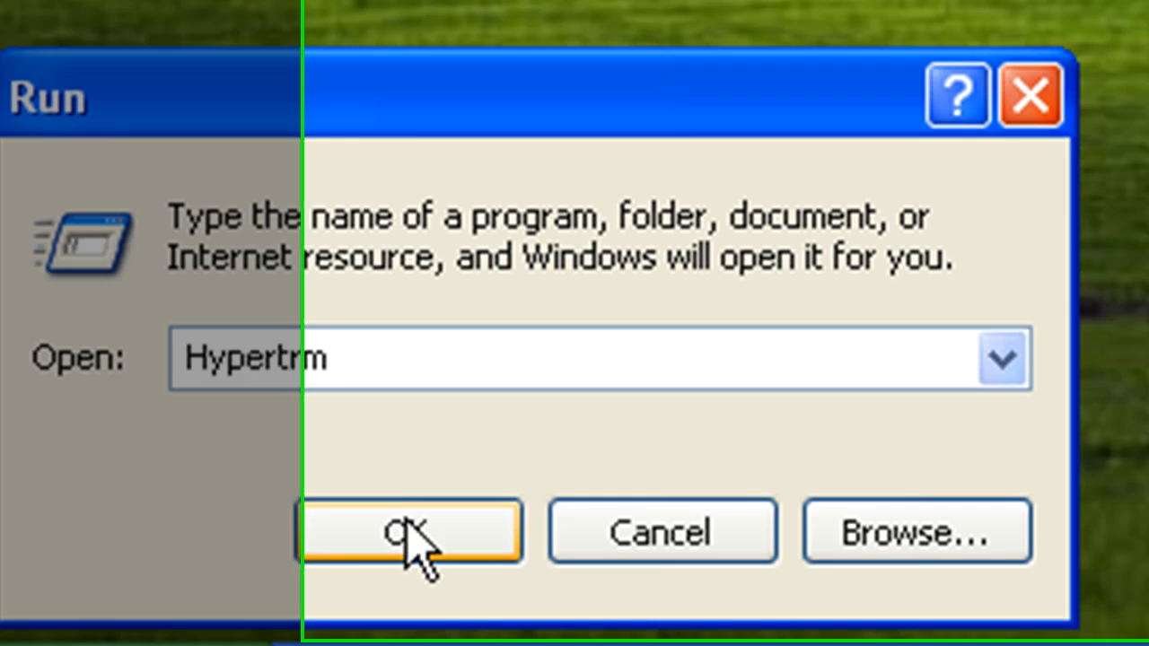
Step: Launch Hypertrm and permanently decline making it the default telnet program
click(409, 532)
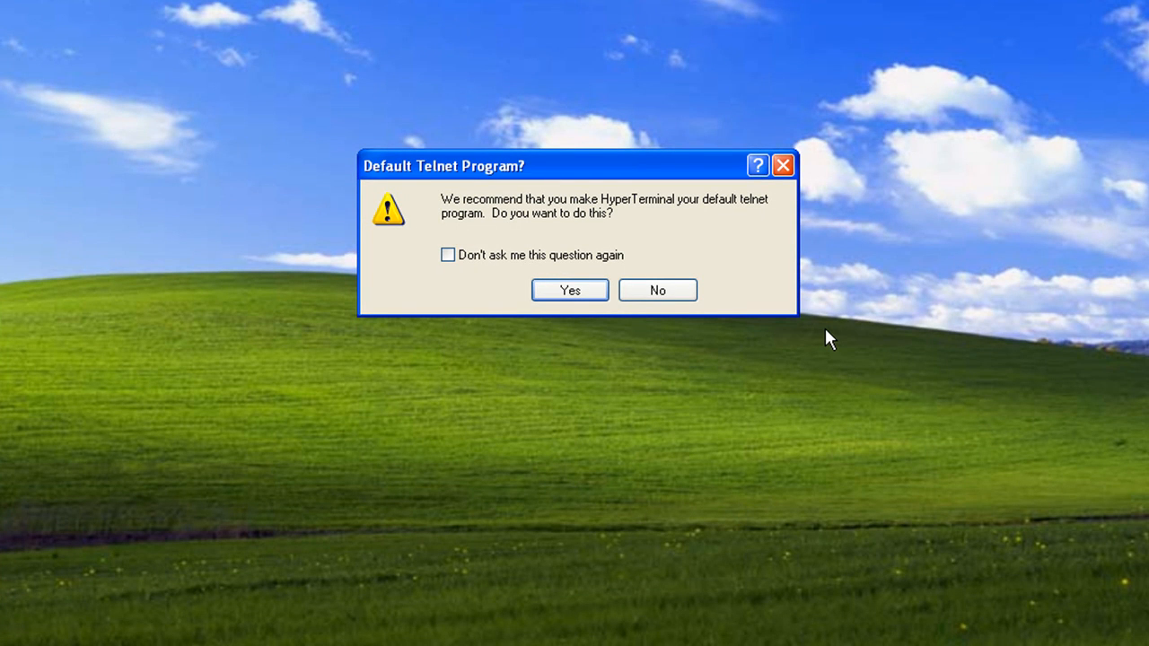
mouse_move(789, 308)
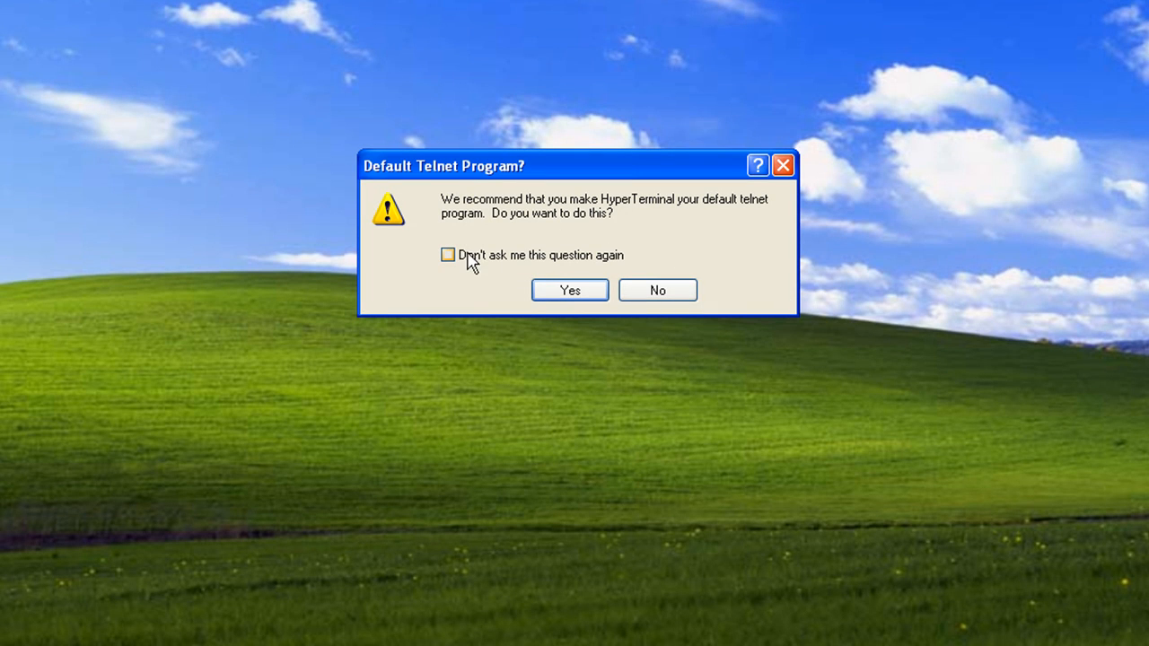
click(448, 255)
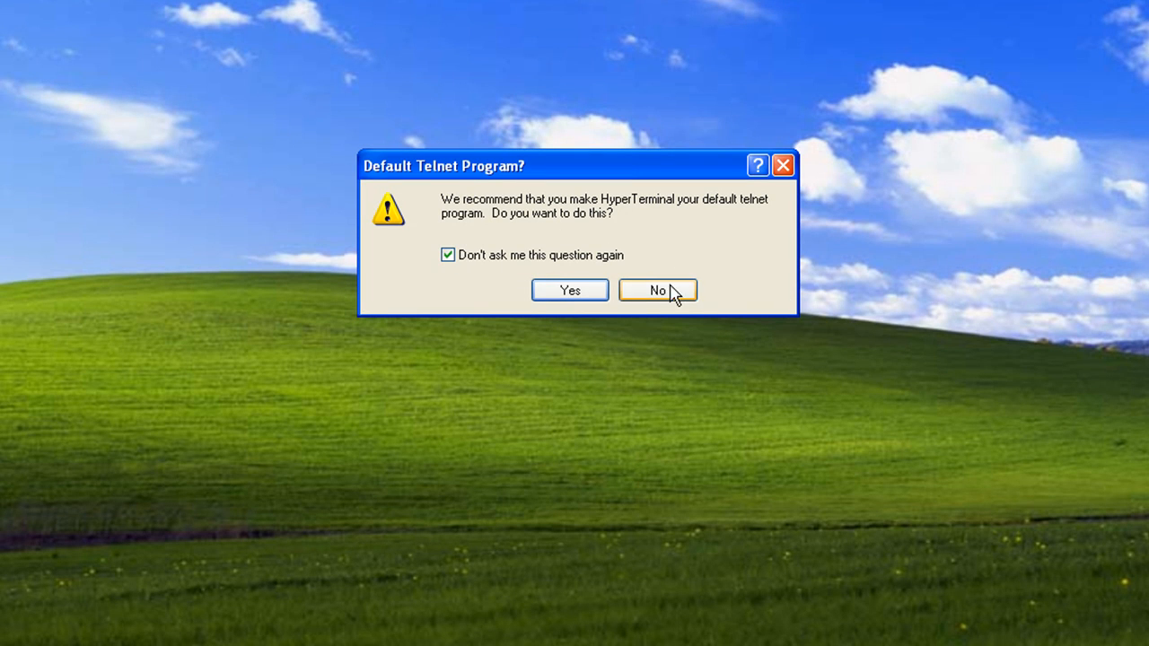
click(658, 290)
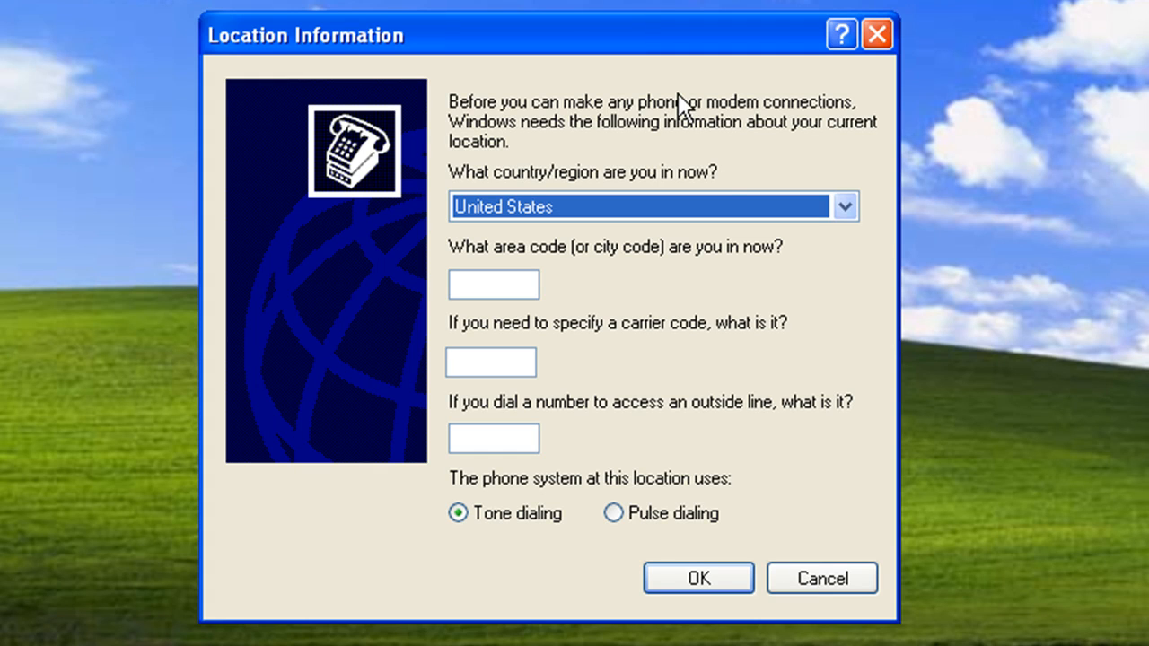
mouse_move(821, 578)
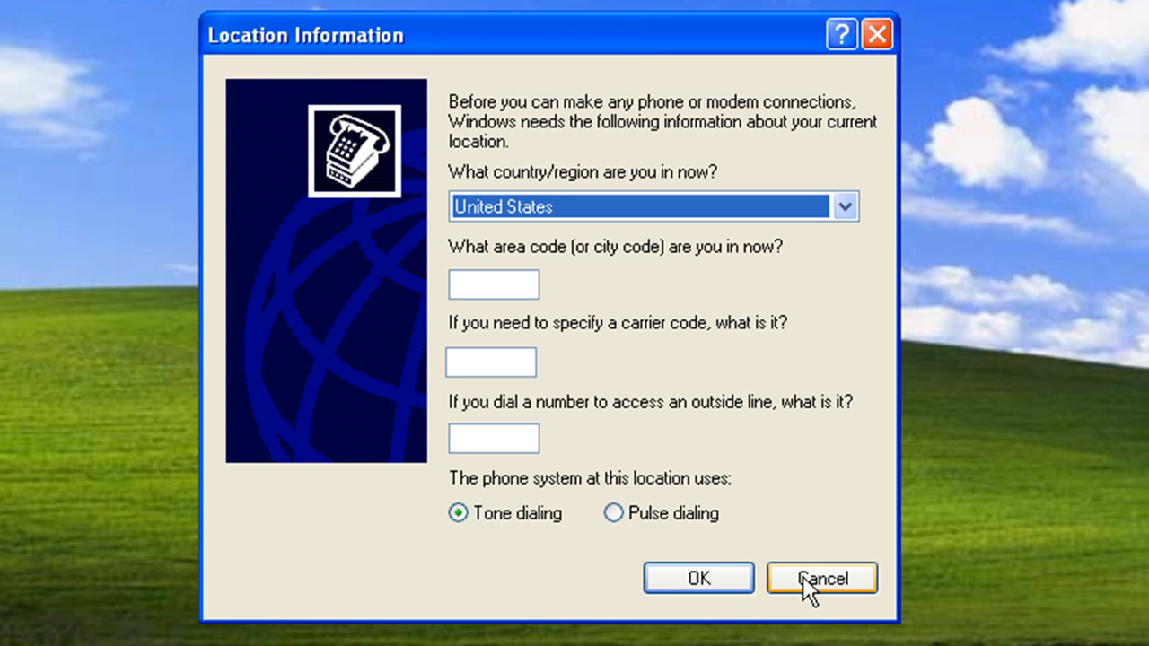
mouse_move(803, 579)
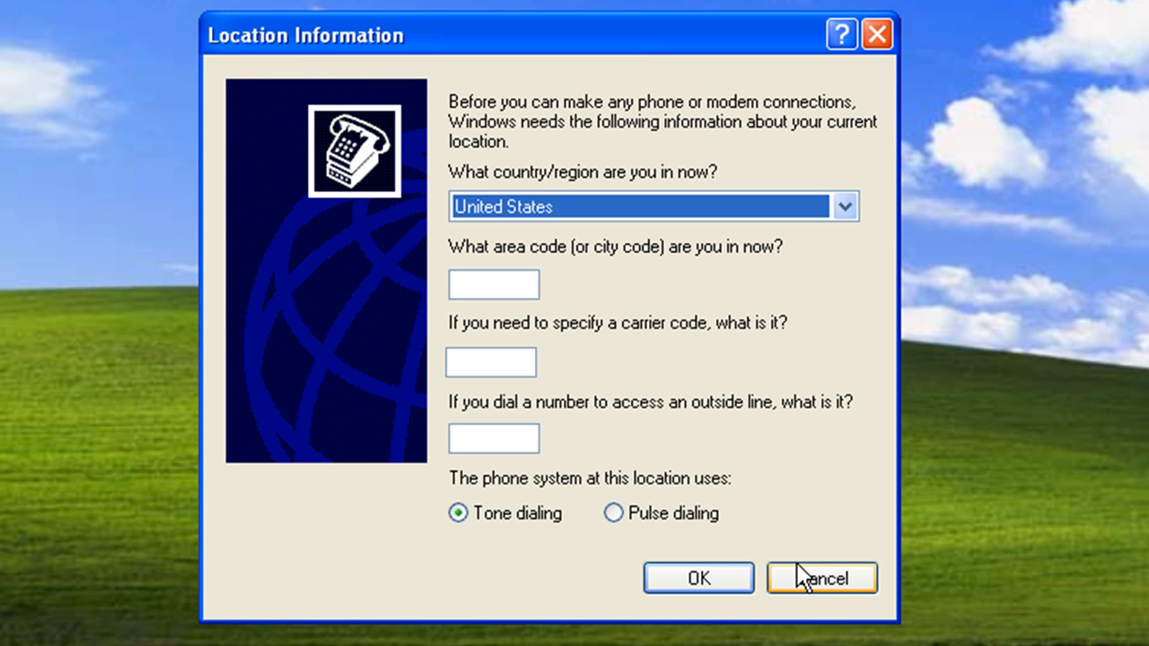
Step: Cancel the Location Information setup and acknowledge the missing-location notice
click(821, 578)
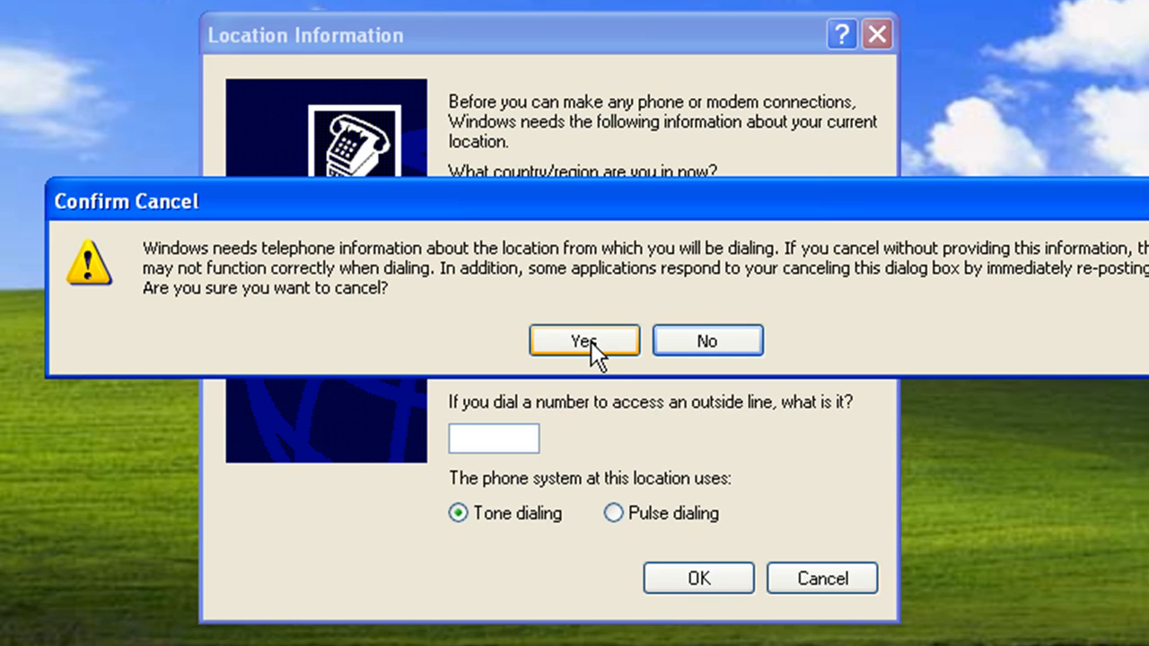
click(584, 341)
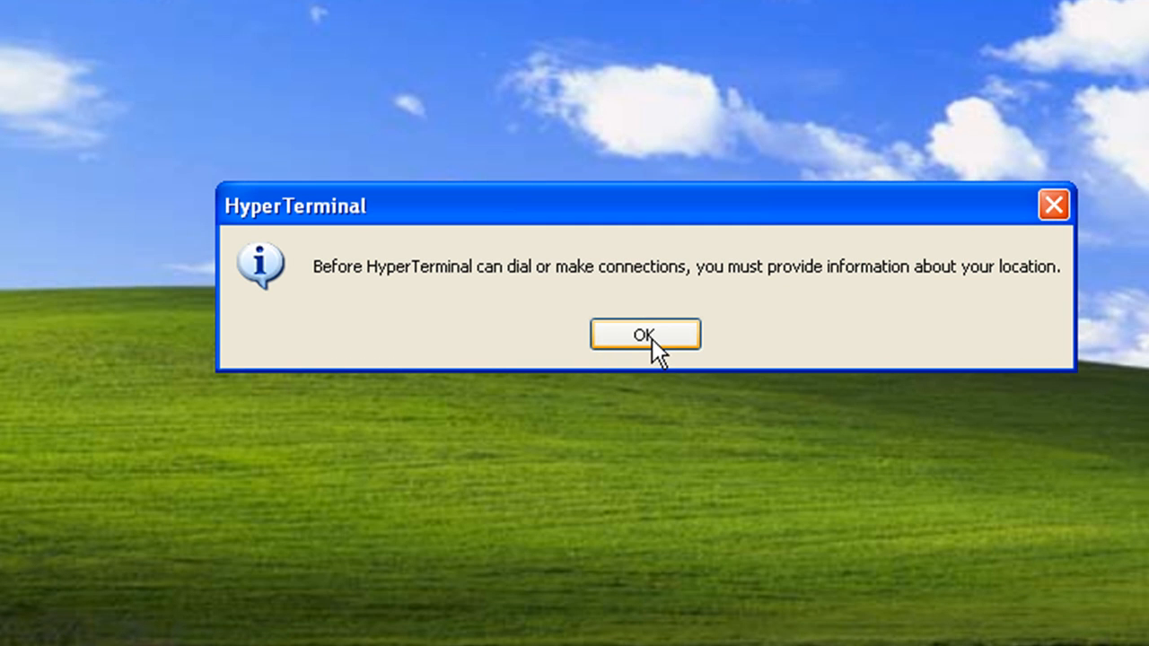
click(644, 334)
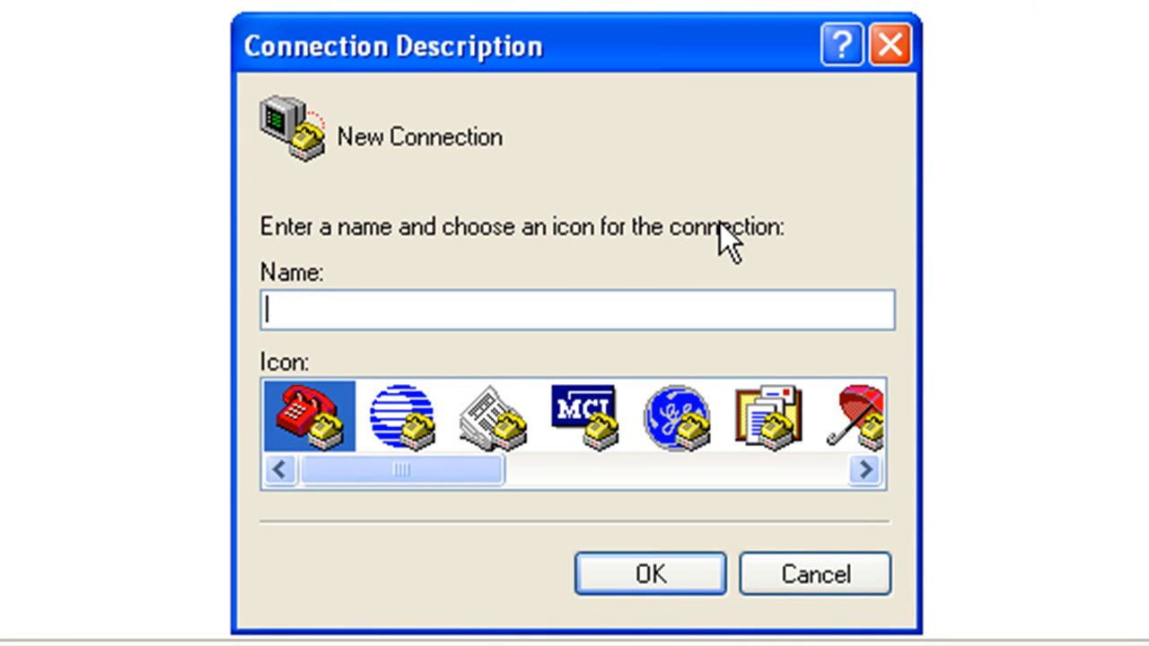
Step: Name the connection 'Cisco Console Hyperterm', pick the laboratory flask icon, and confirm
text(Con)
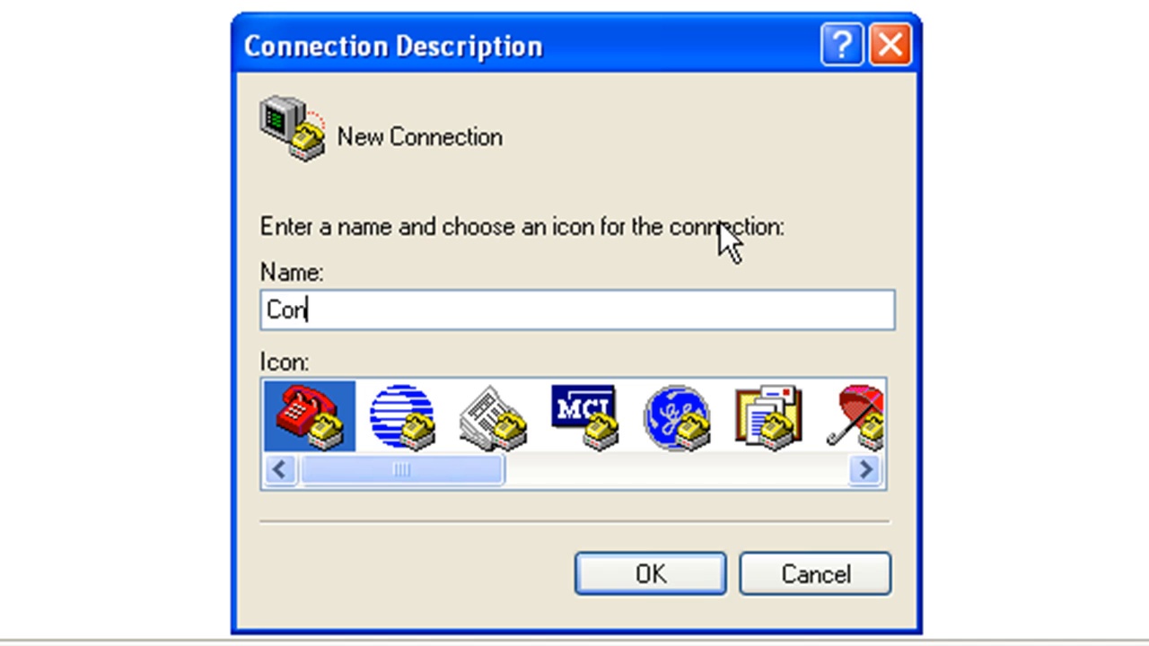
text(Cisco)
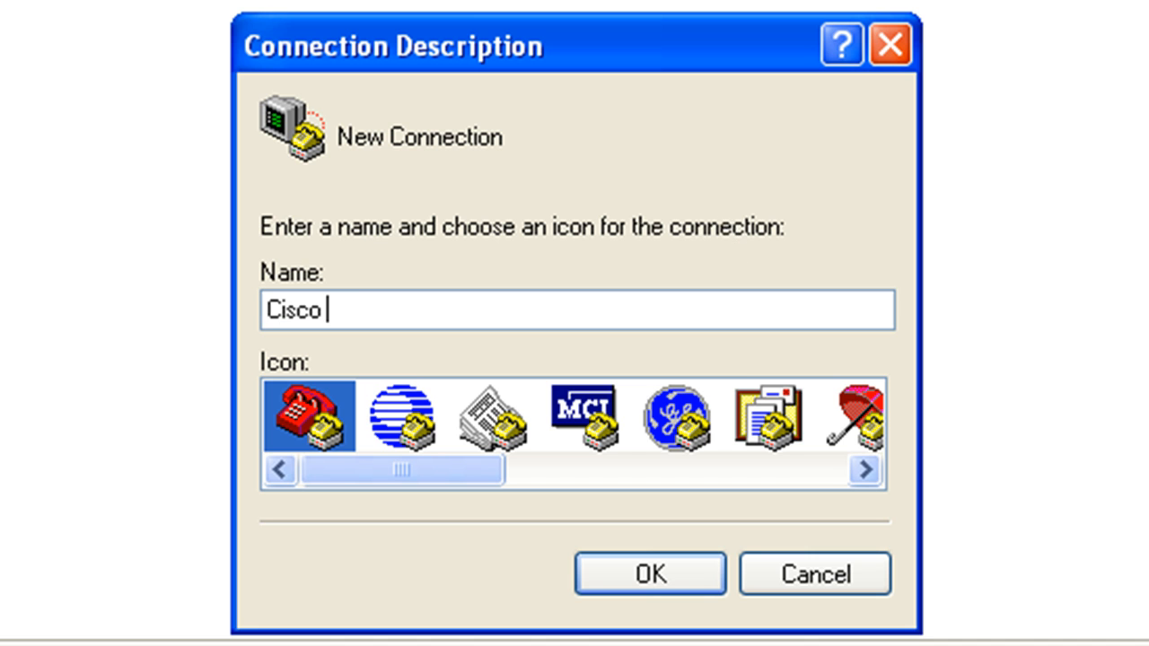
text(Console Hype)
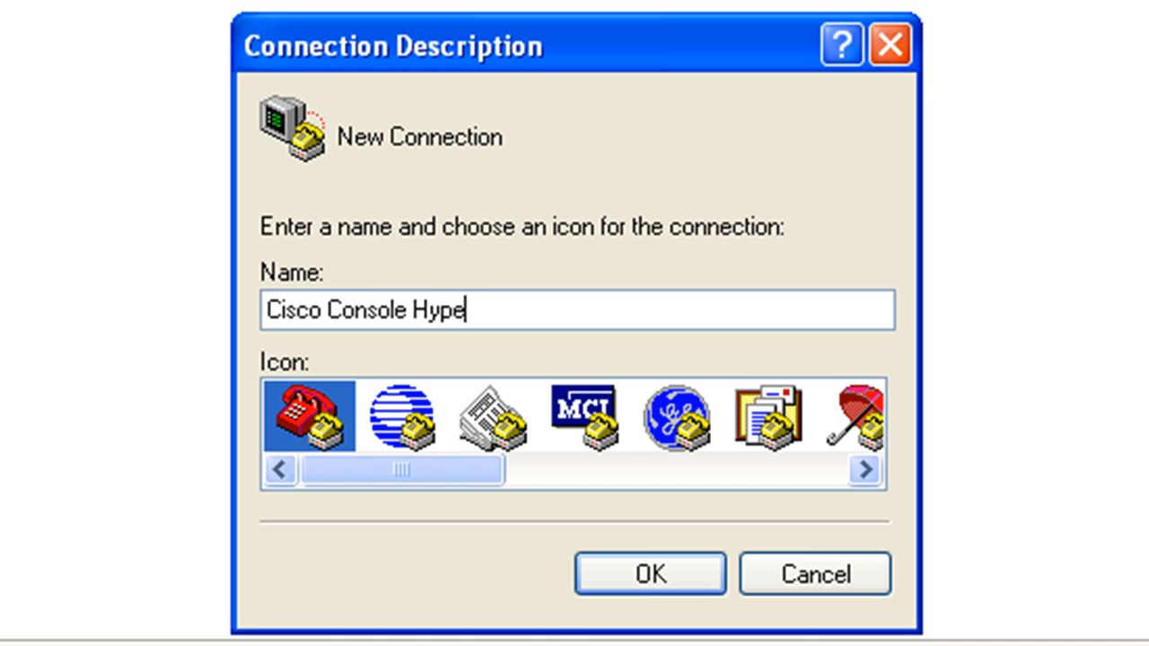
text(term)
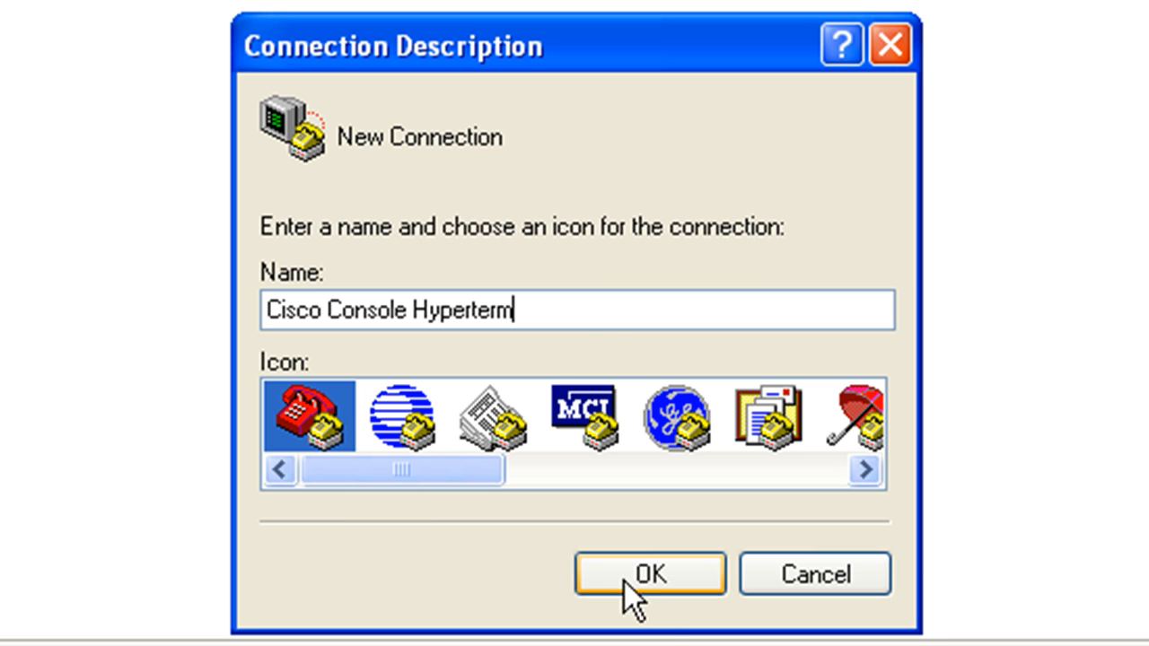
drag(402, 470, 686, 471)
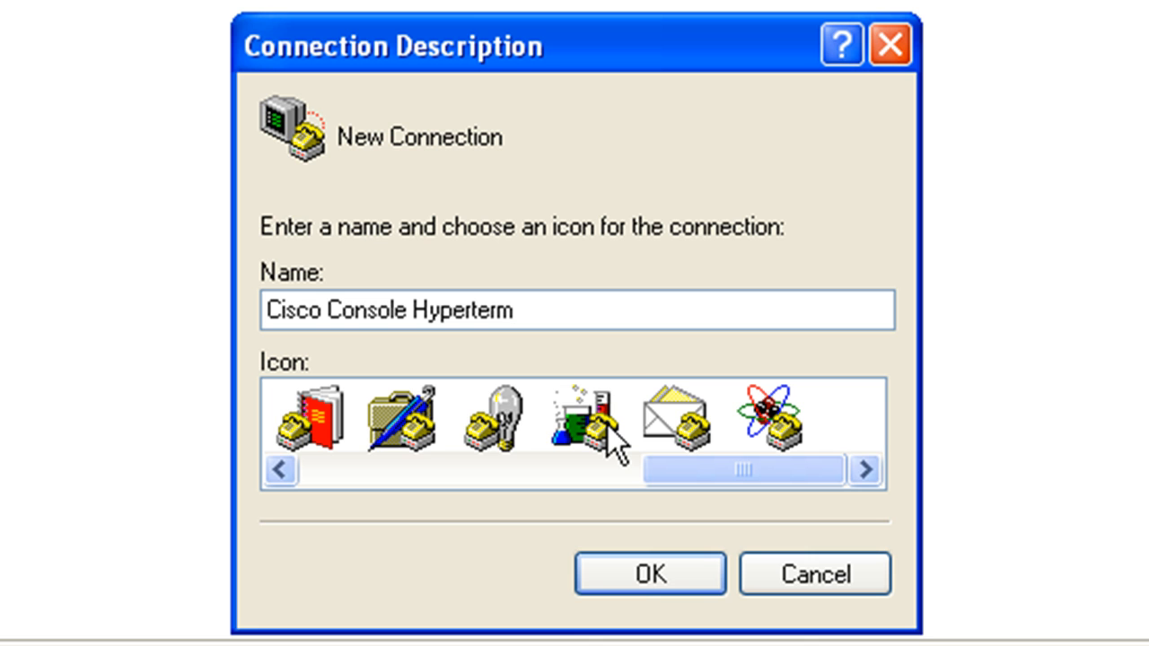
click(583, 414)
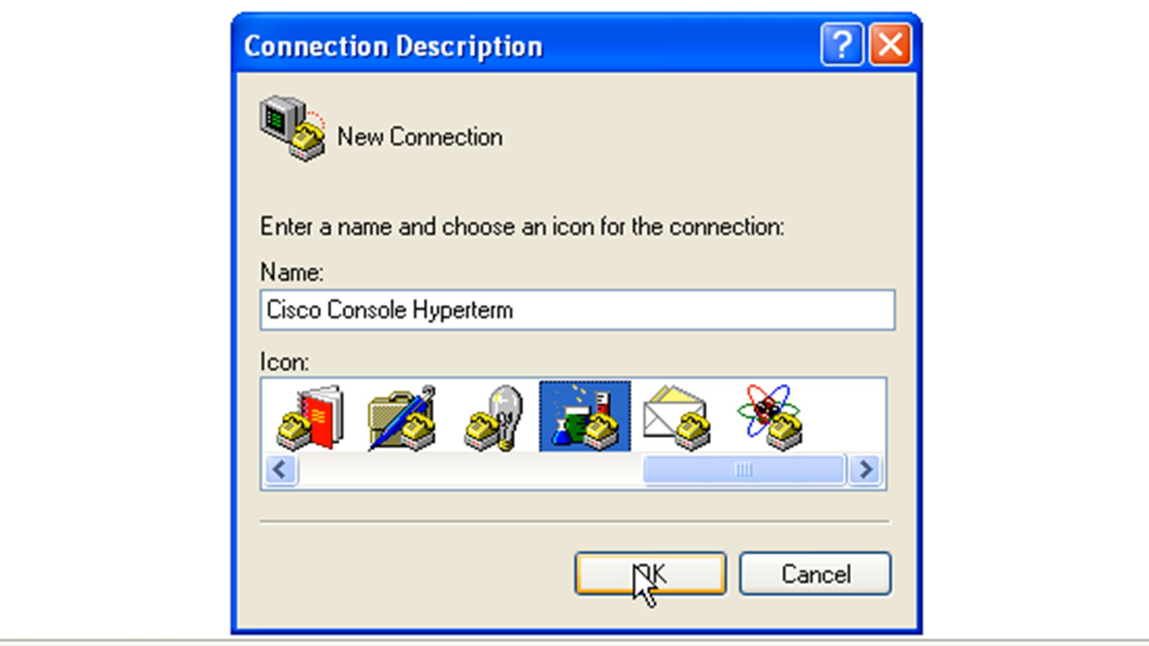
click(649, 574)
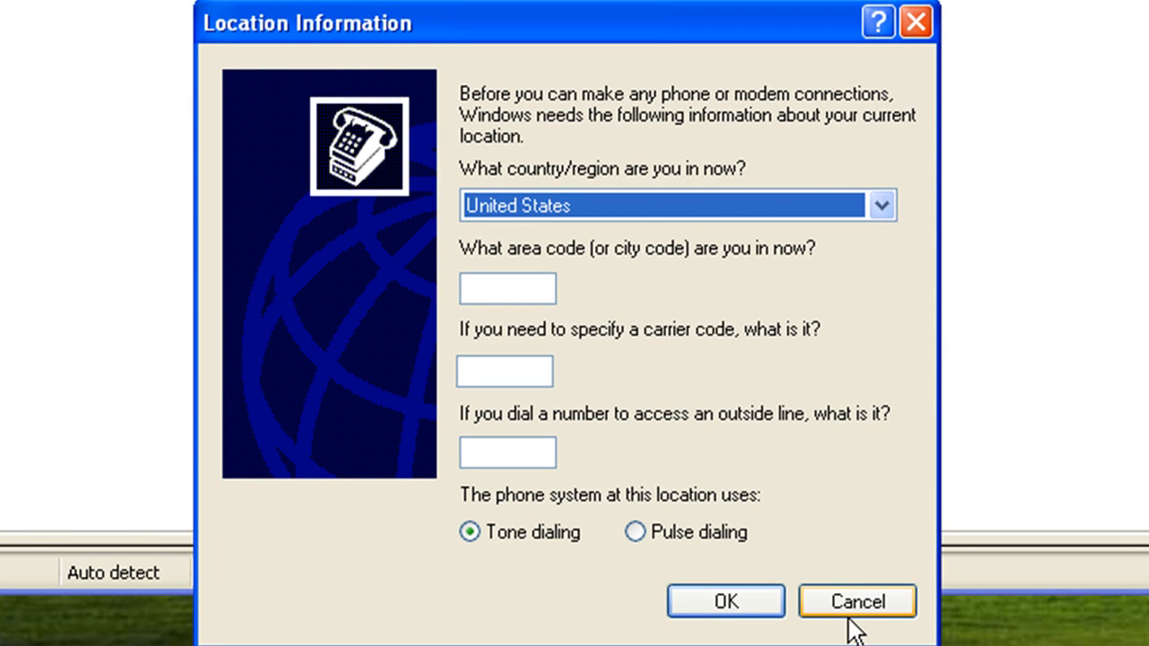
Step: Cancel the location prompt and acknowledge the missing-location warning
click(856, 600)
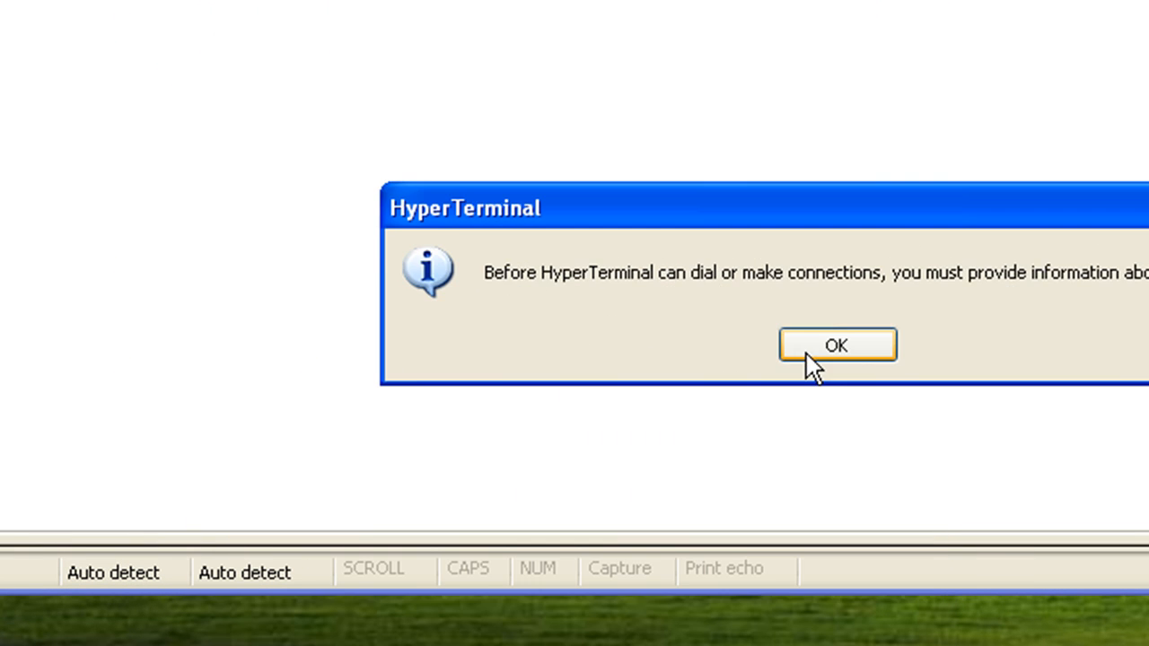
click(836, 344)
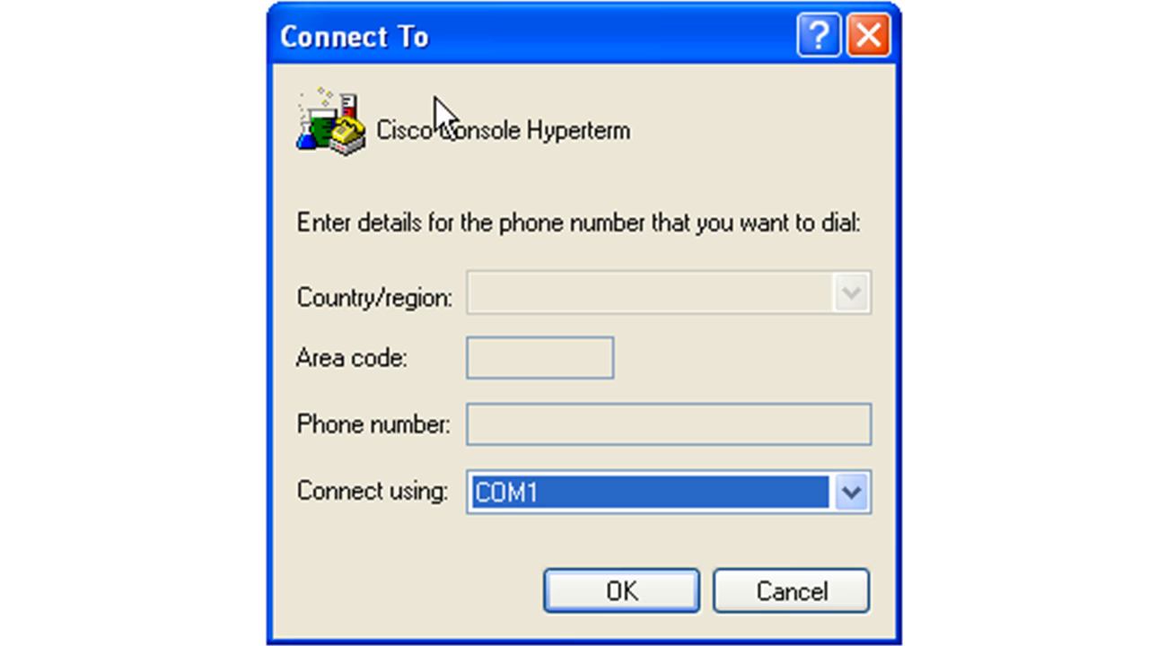
mouse_move(390, 377)
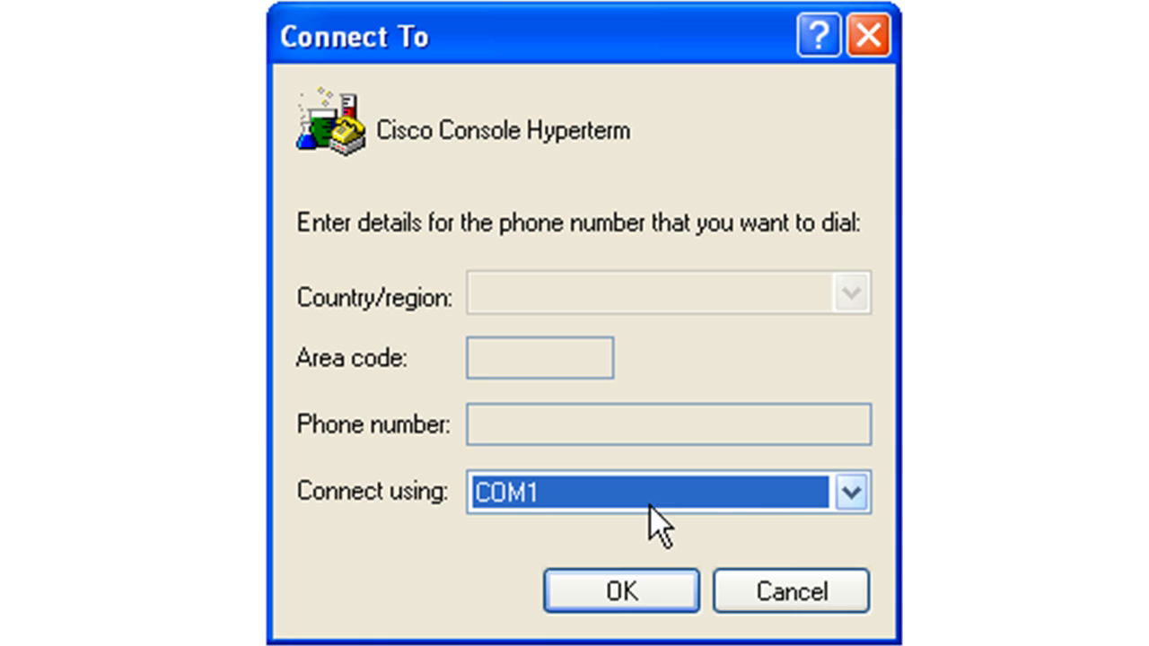
Step: Select COM1 as the connection port and confirm the connection details
click(850, 491)
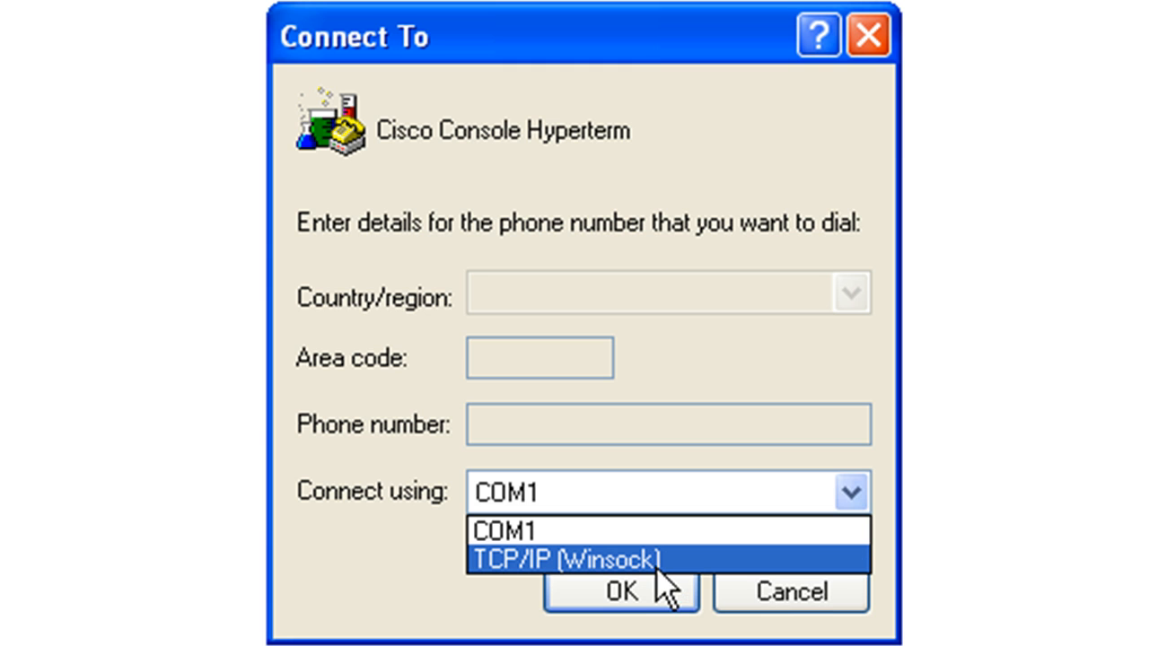
mouse_move(655, 564)
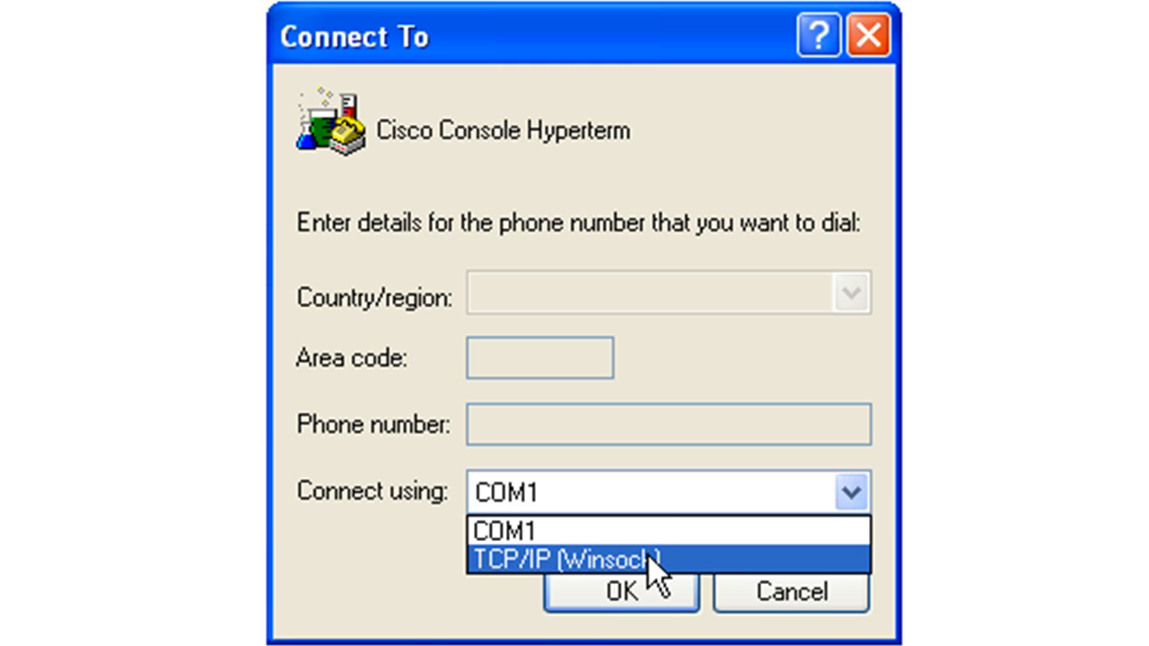
click(505, 531)
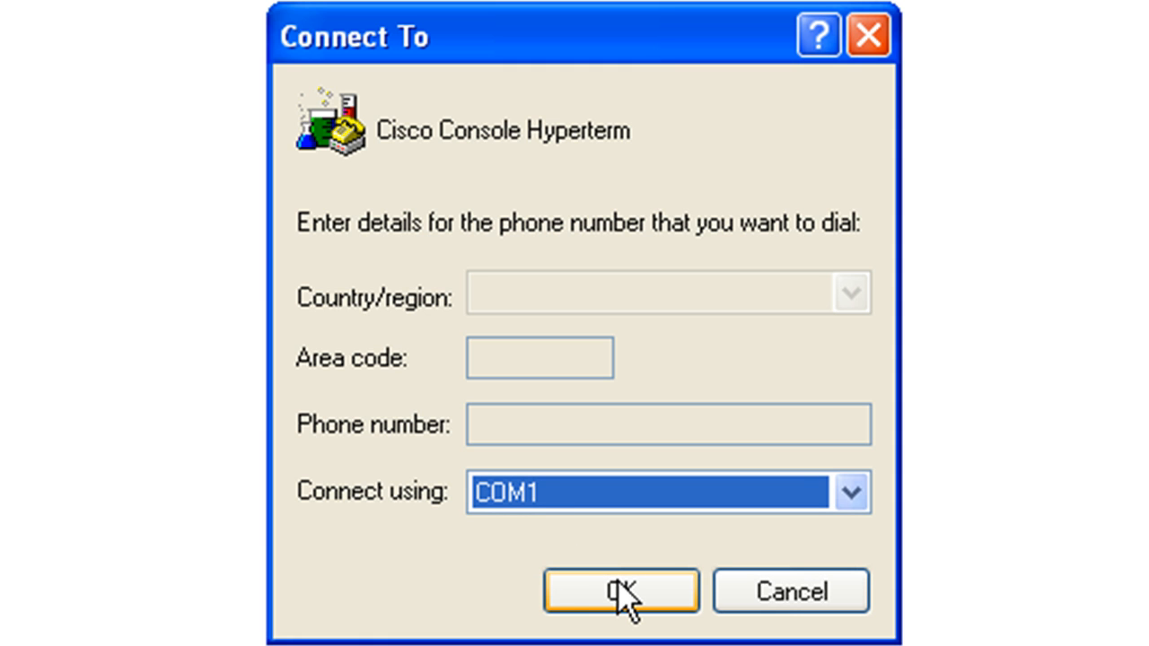
click(620, 591)
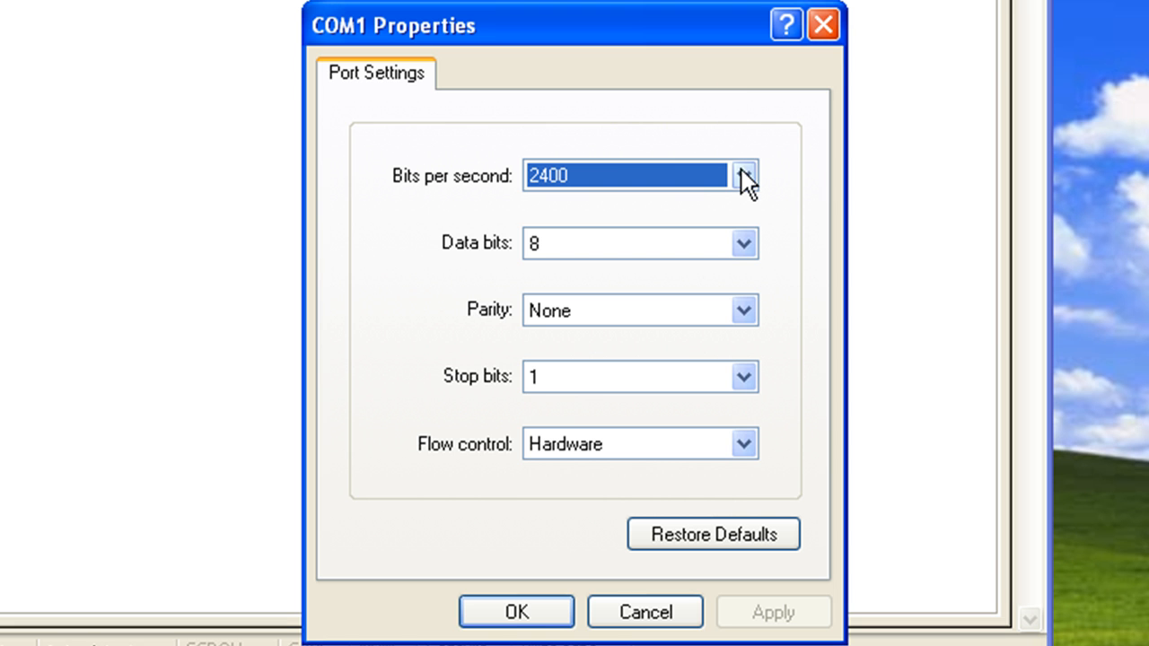
Step: Set COM1 to 9600 bits per second with flow control None, then confirm
click(743, 175)
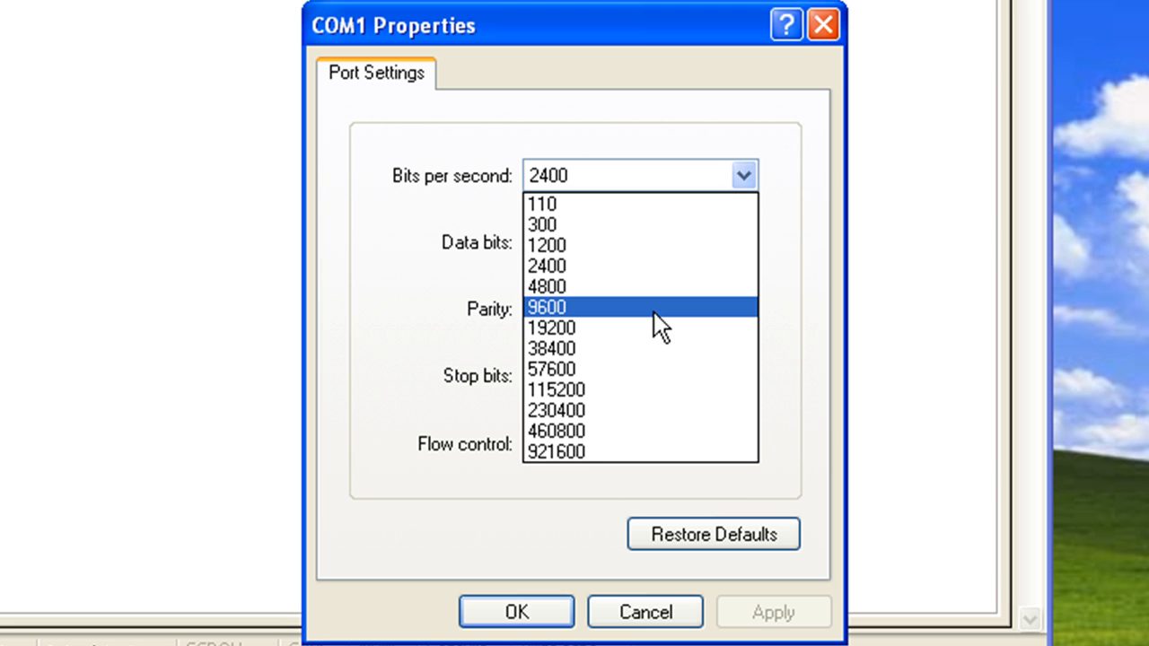
click(547, 307)
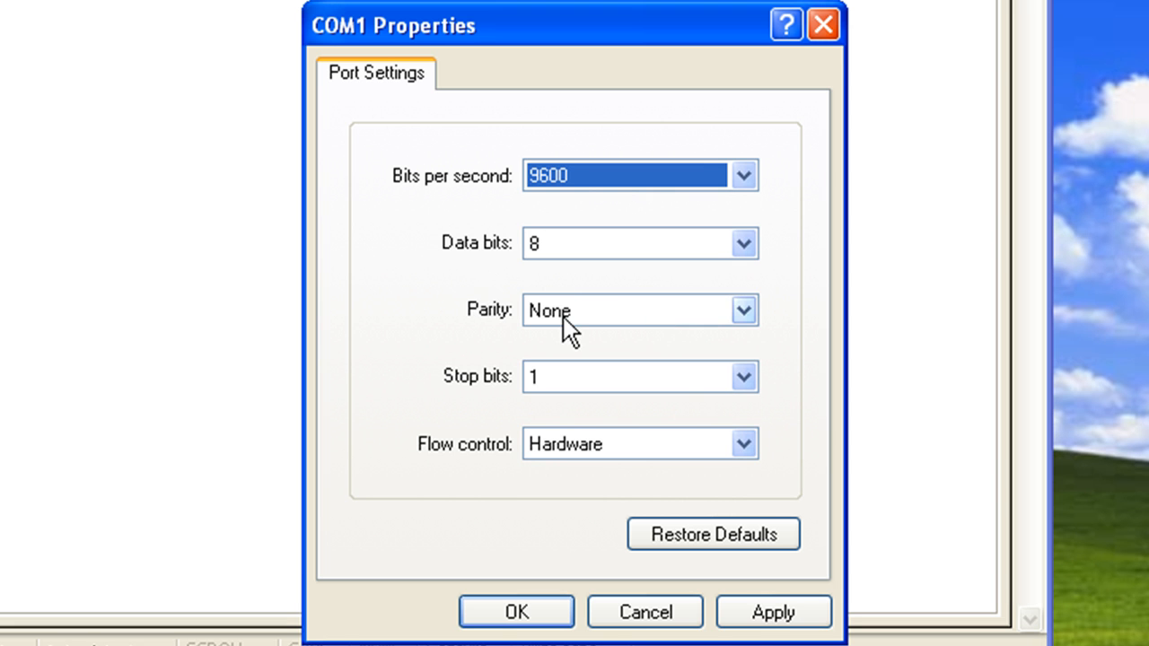
mouse_move(552, 413)
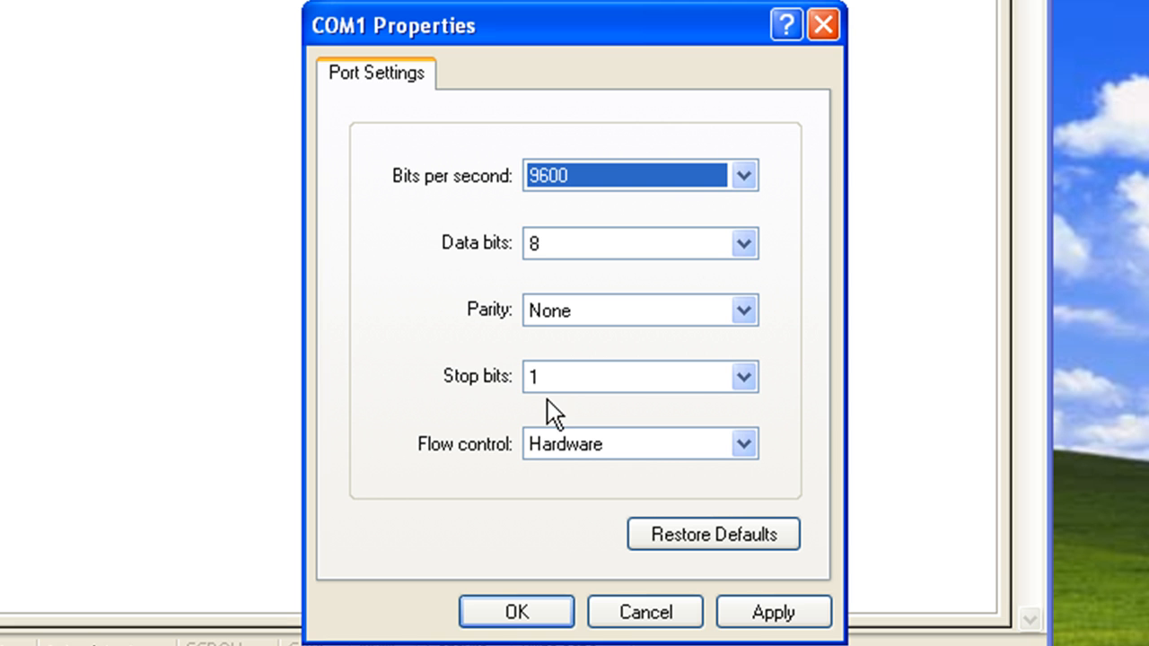
click(744, 443)
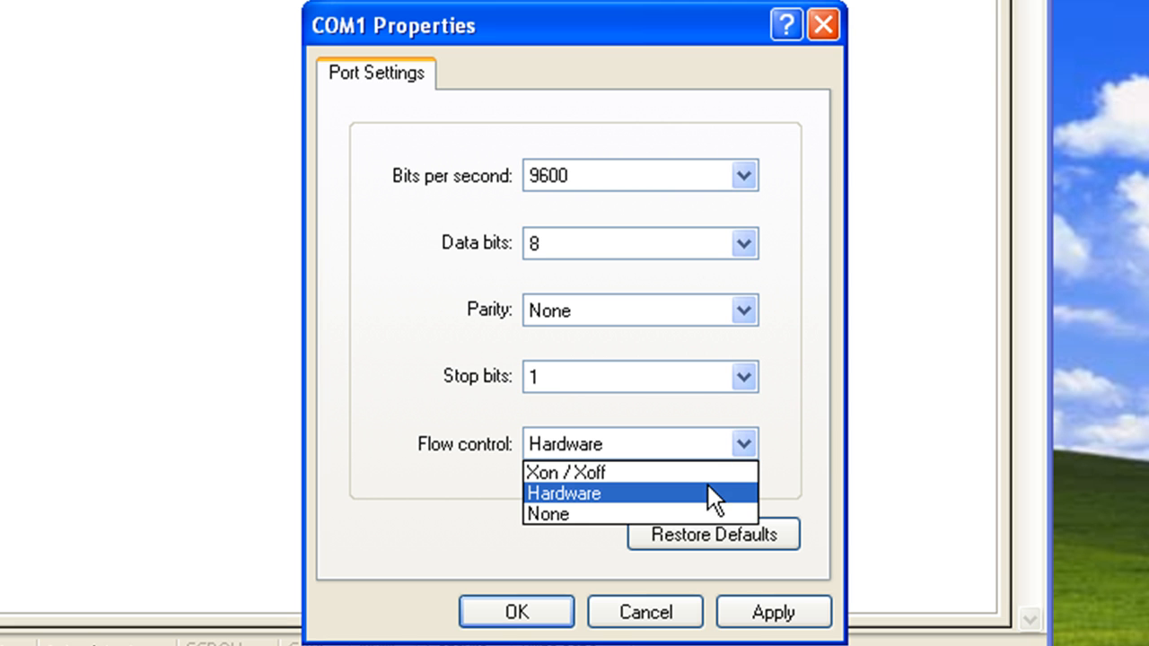
click(548, 513)
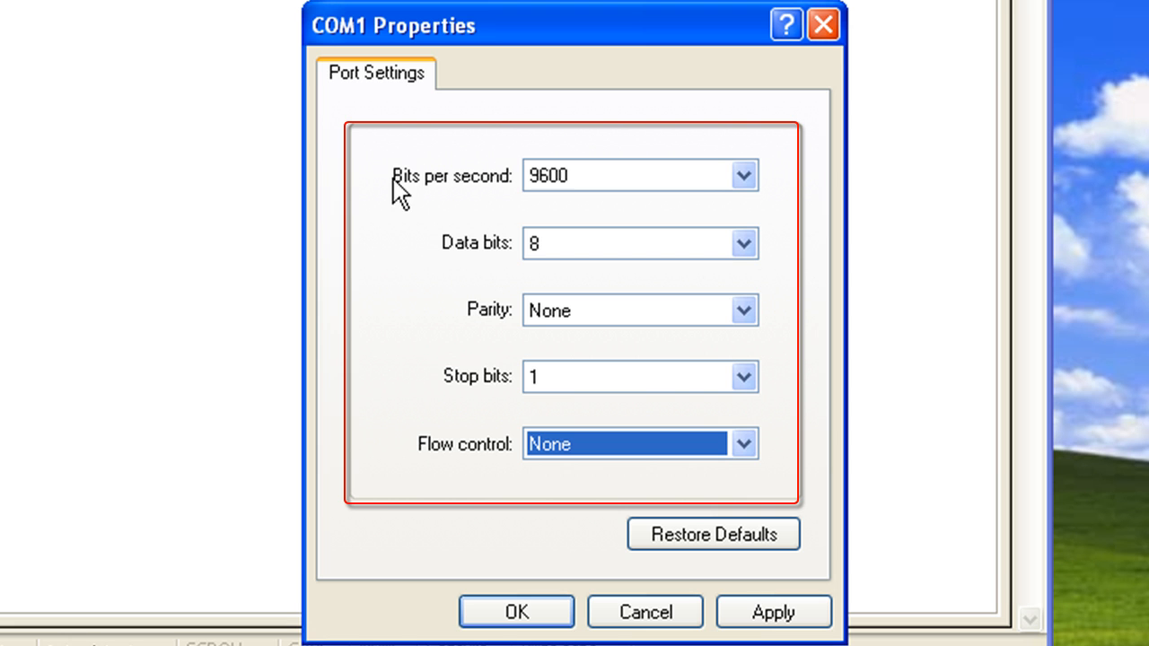
mouse_move(788, 497)
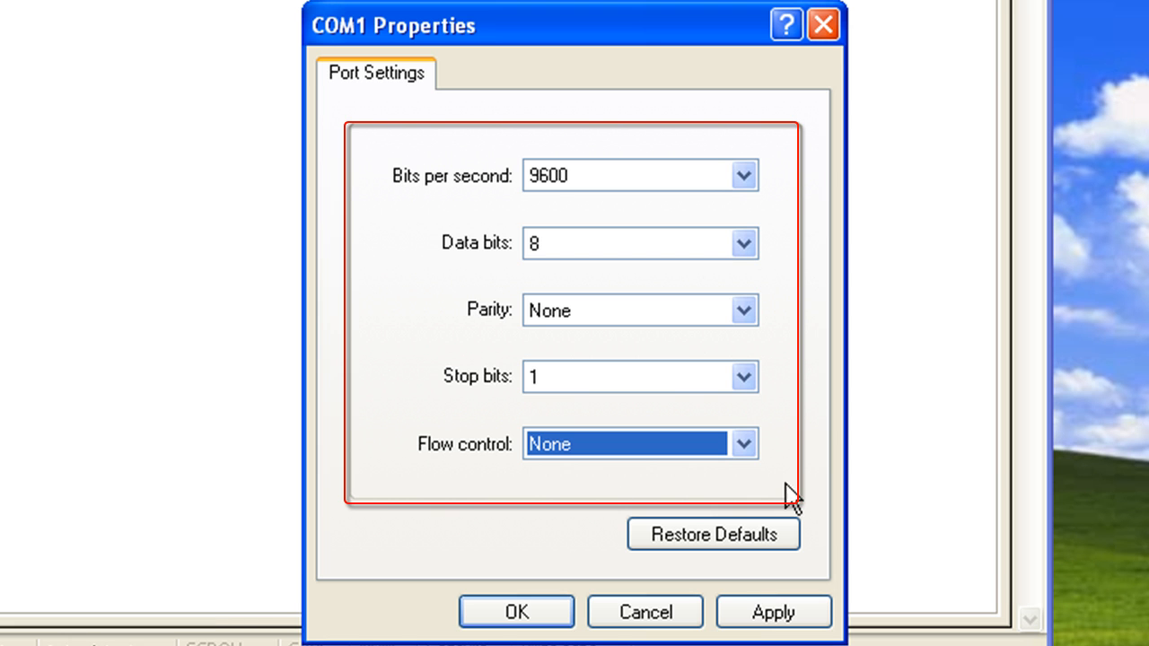
mouse_move(363, 175)
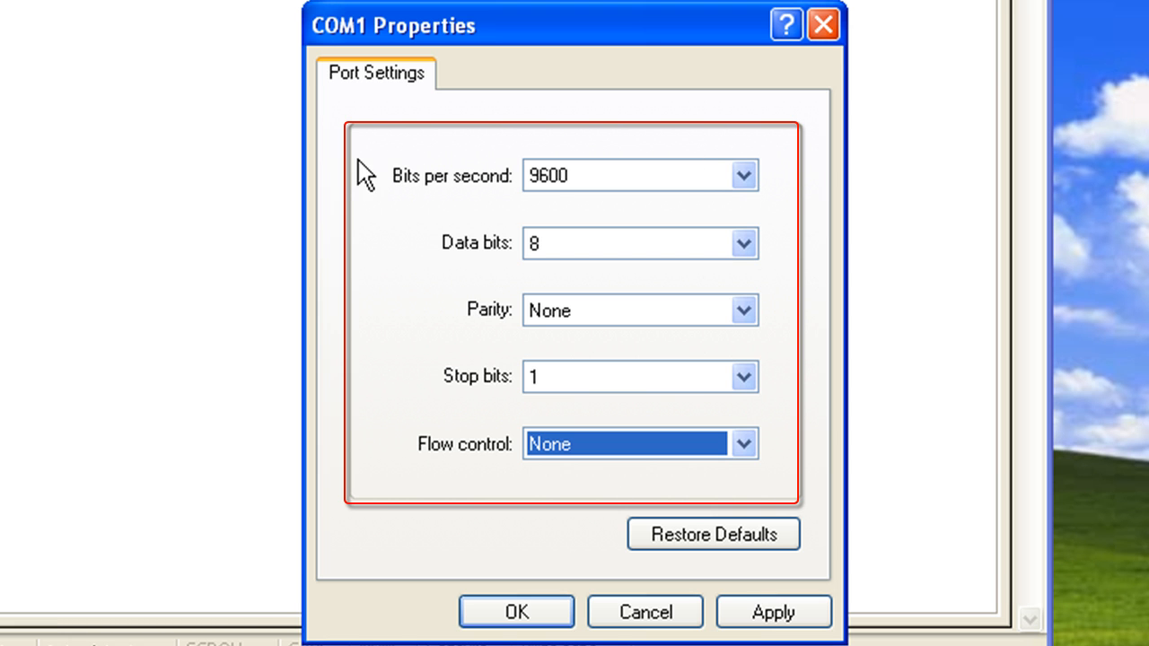
mouse_move(514, 224)
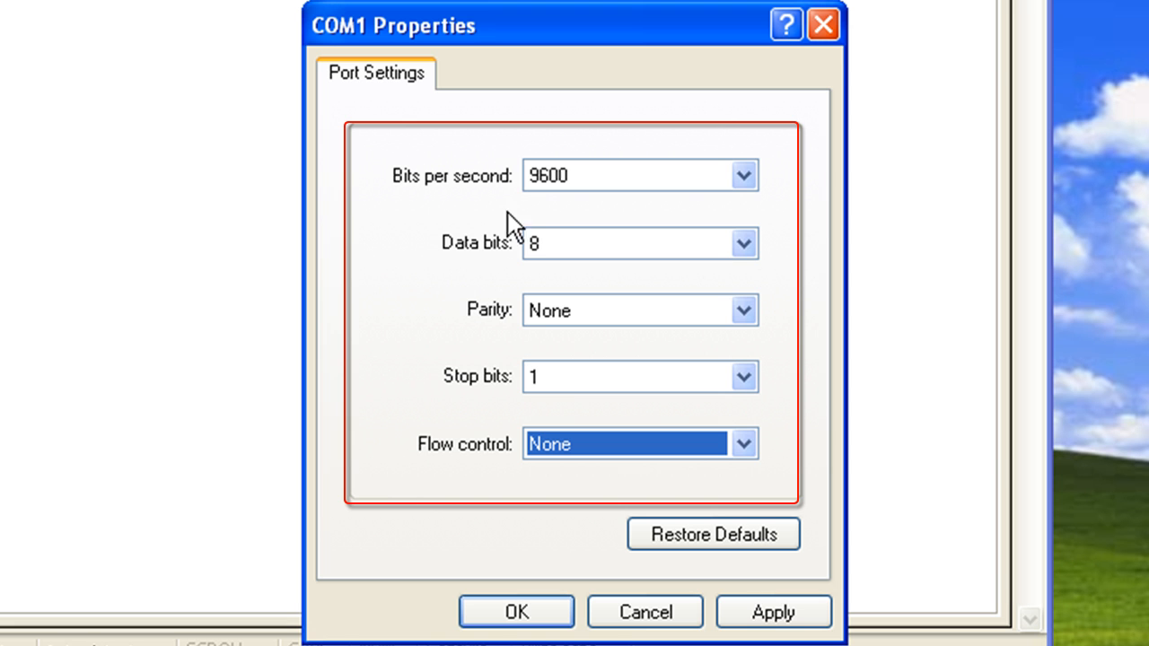
mouse_move(539, 242)
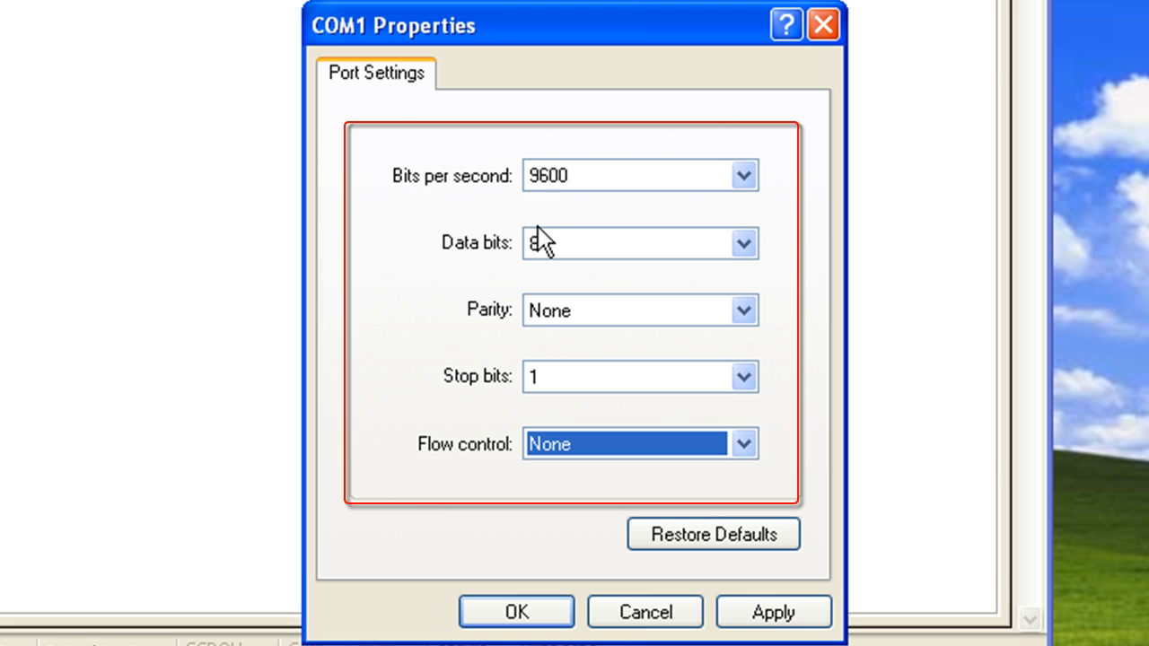
mouse_move(551, 364)
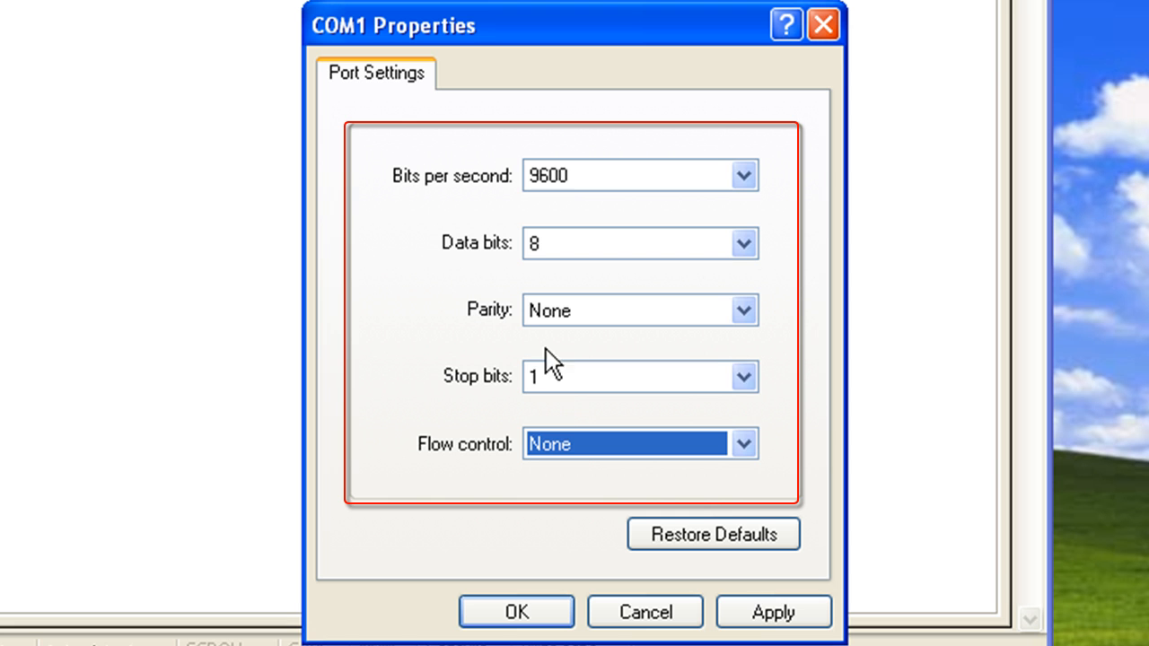
mouse_move(579, 215)
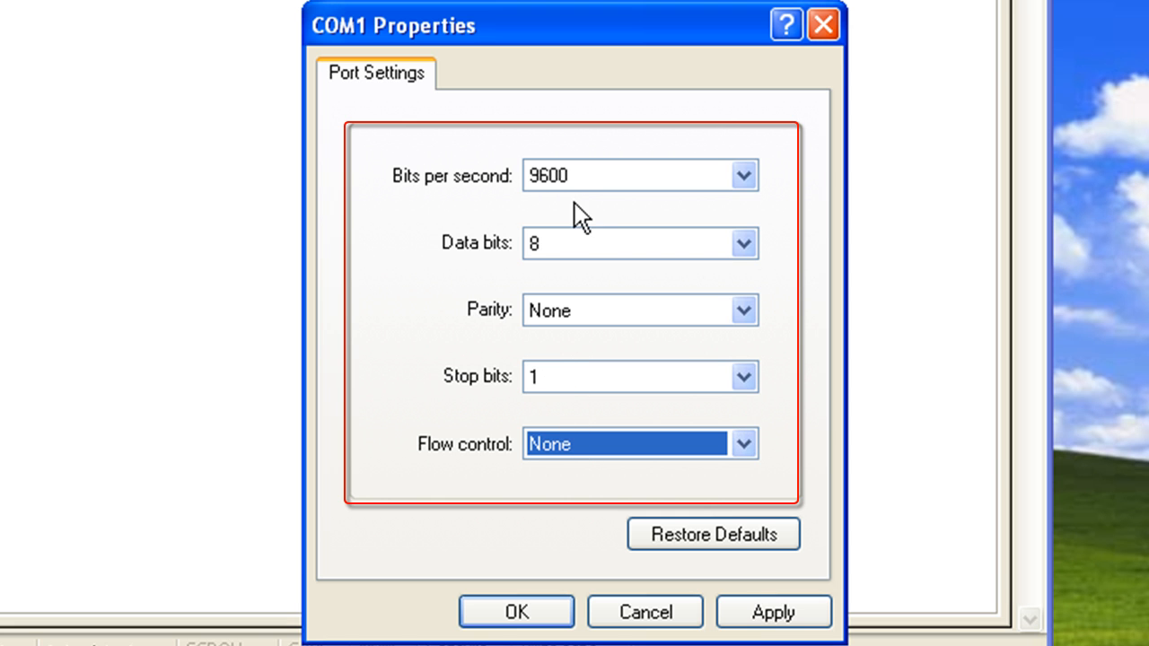
mouse_move(588, 200)
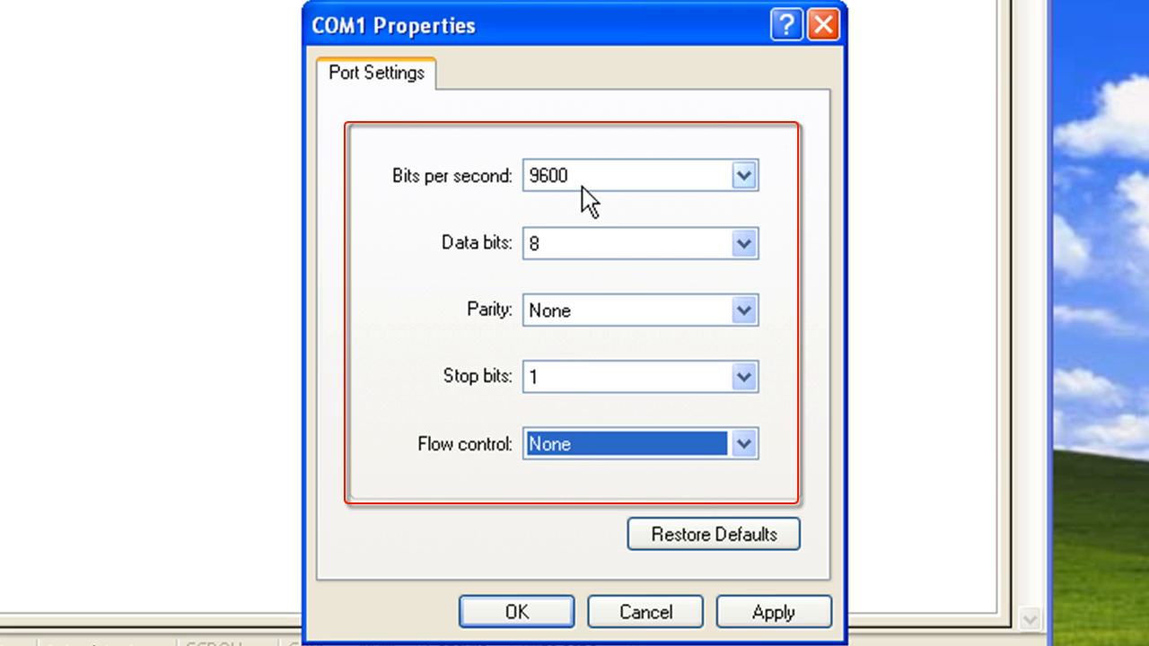
mouse_move(522, 513)
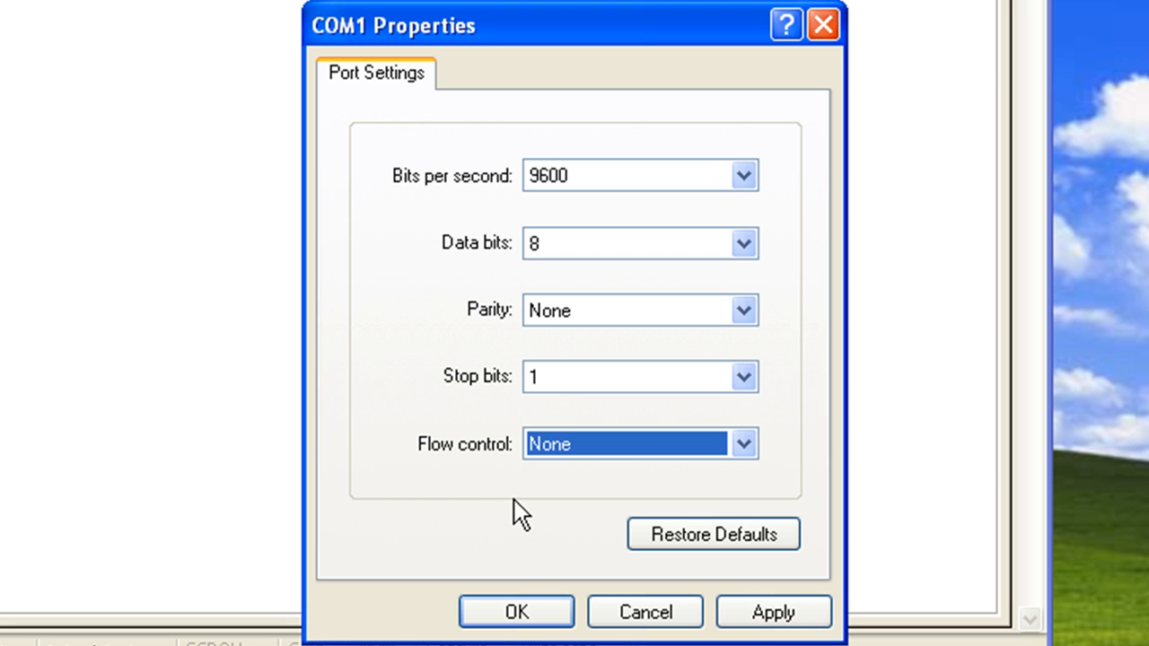
mouse_move(743, 444)
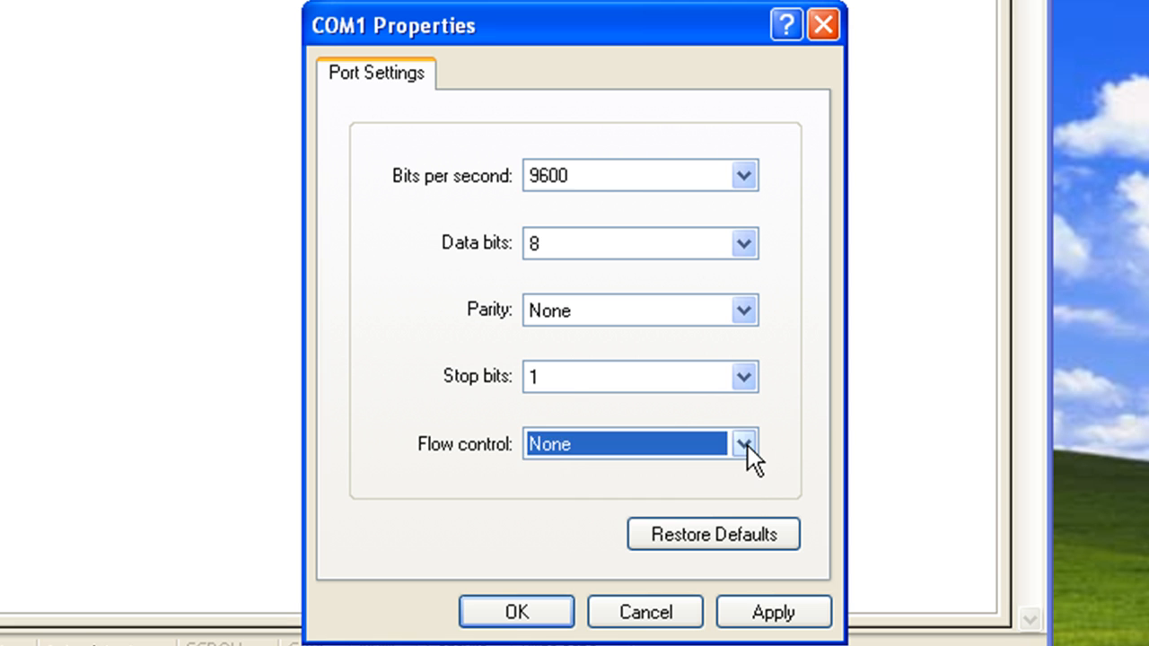
click(743, 444)
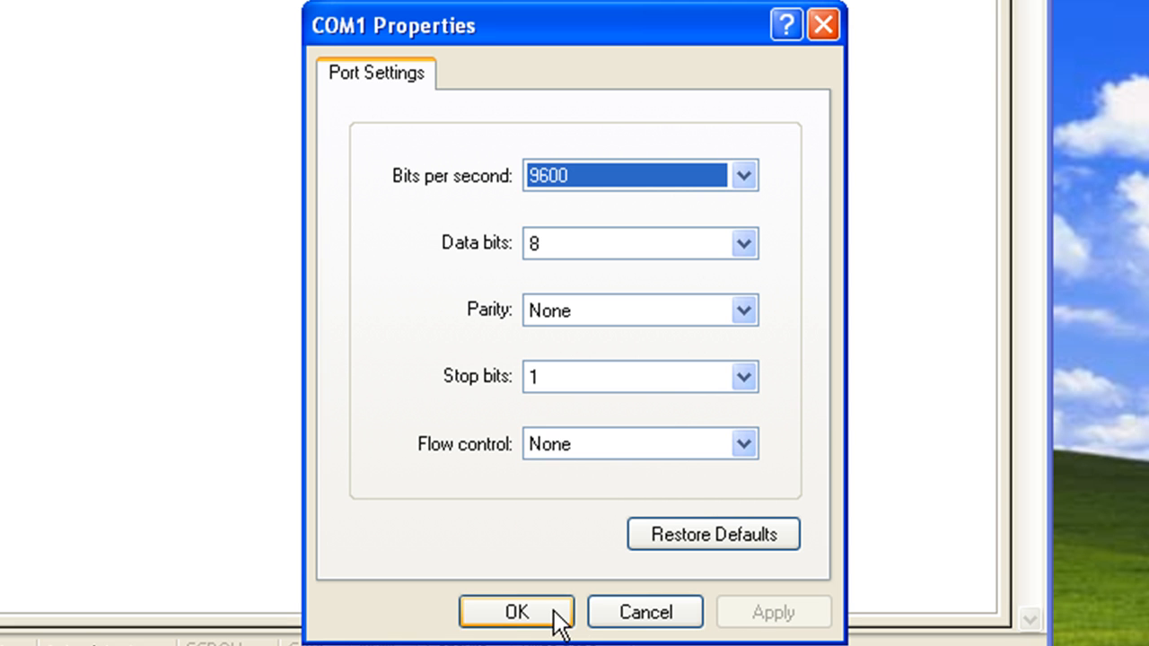
click(516, 611)
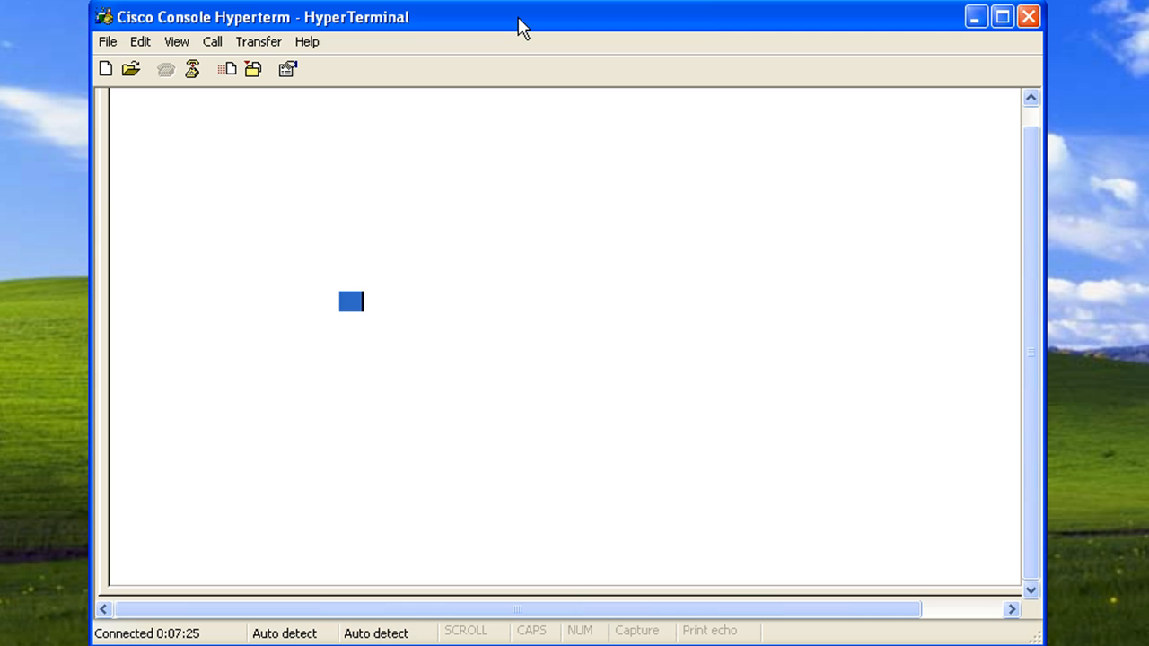
Step: Run 'sh ver' on the router and select the cryptography notice text
text(sh ver)
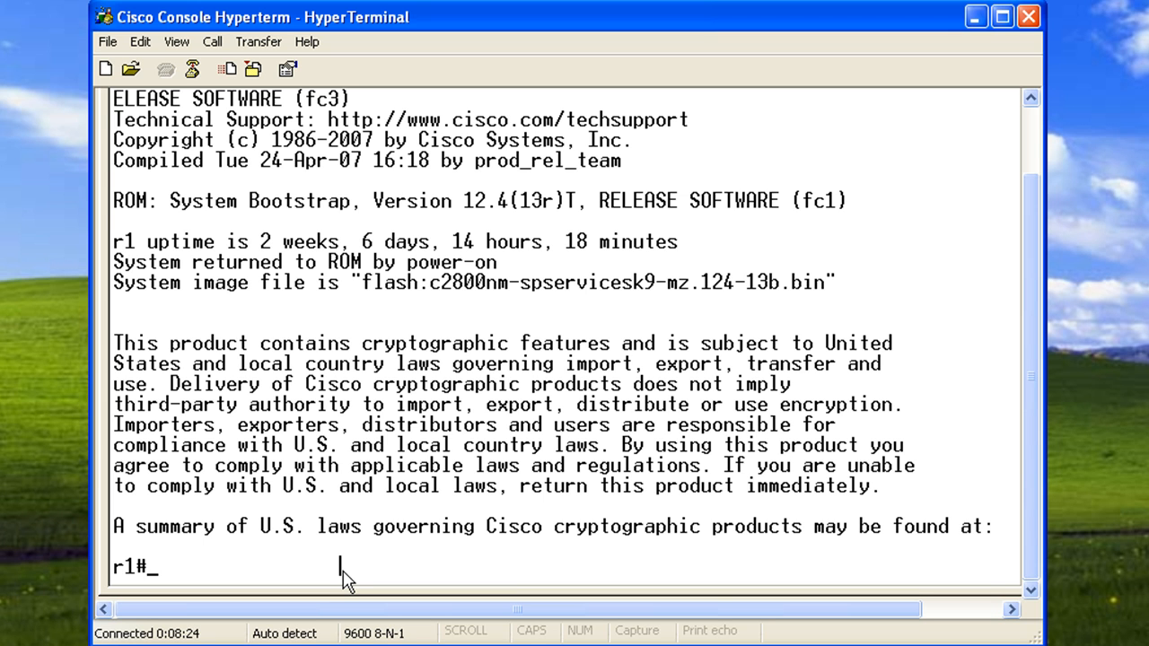
mouse_move(215, 390)
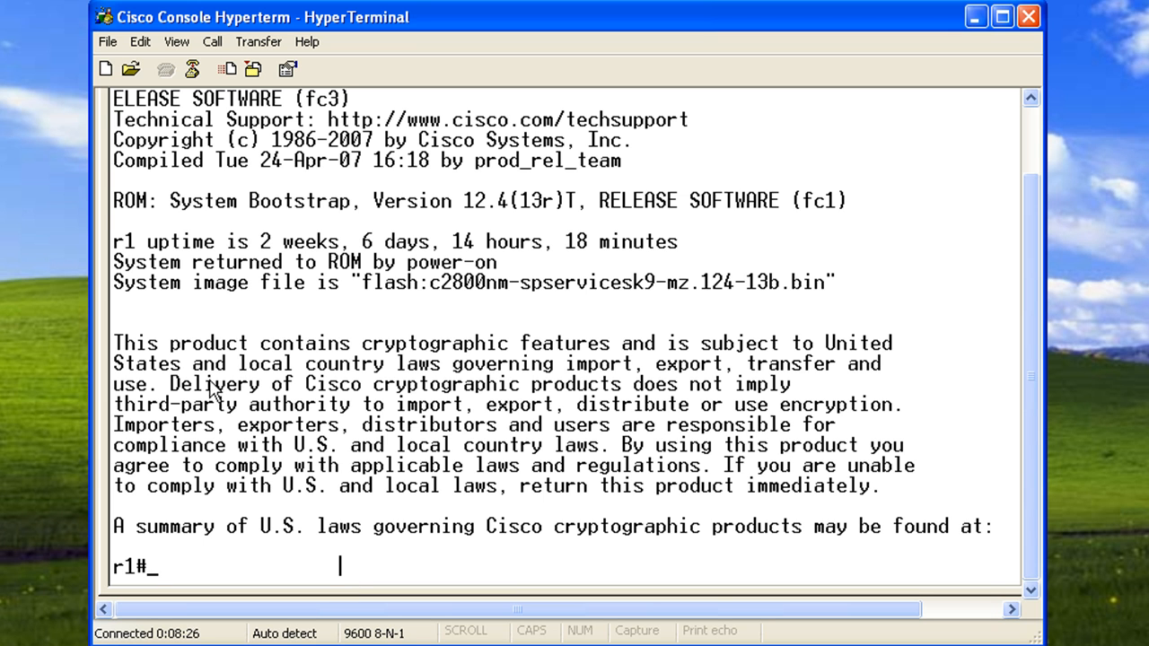
drag(170, 343, 645, 343)
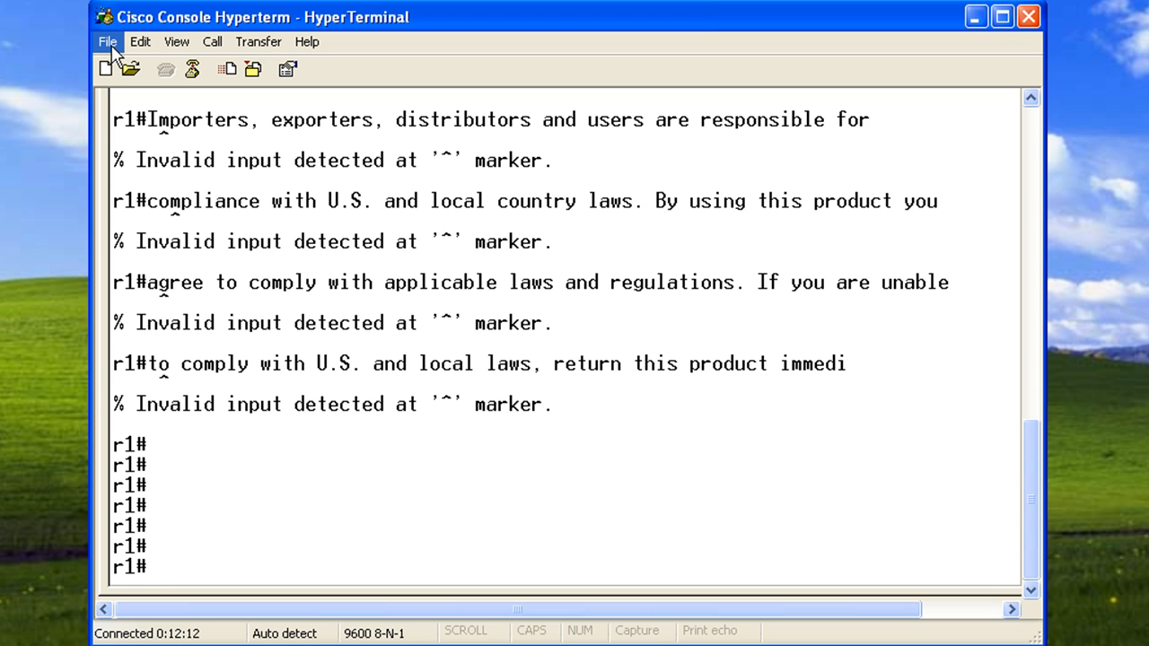
Step: Use File > Save As and choose Desktop as the session's save location
click(106, 41)
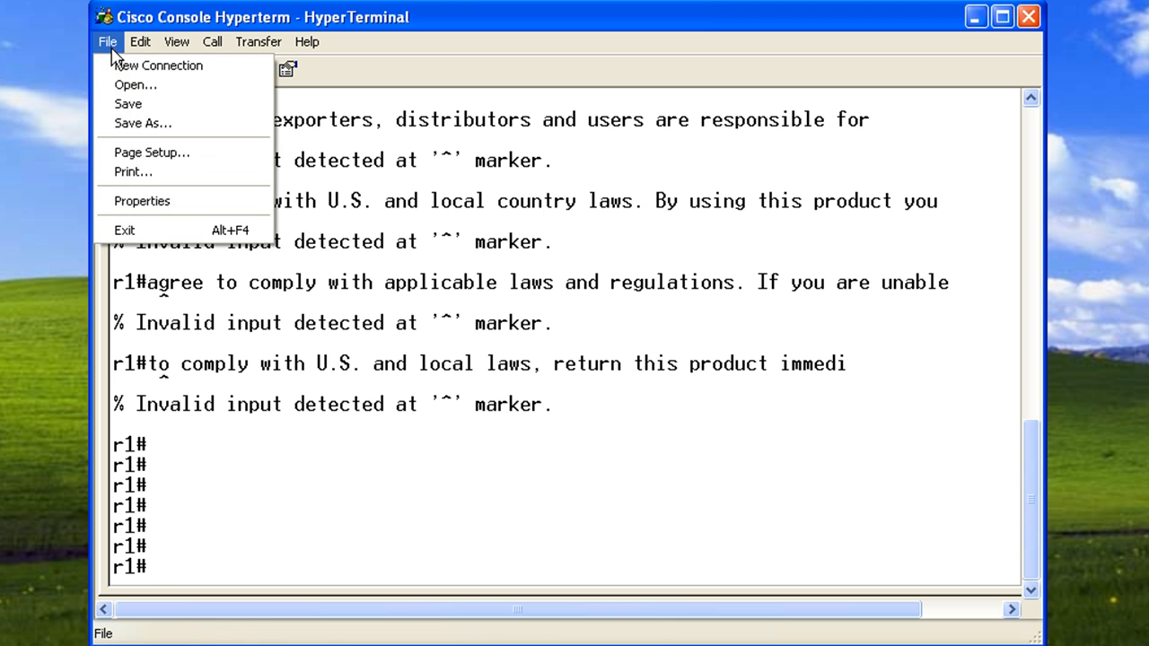
mouse_move(142, 123)
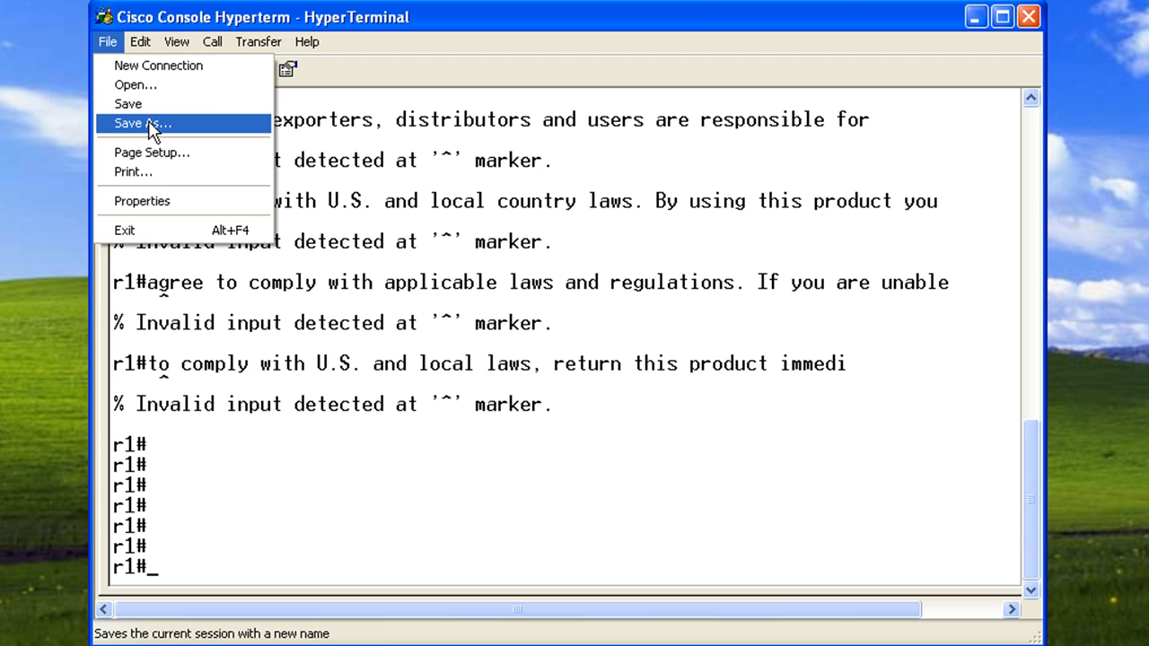
click(141, 123)
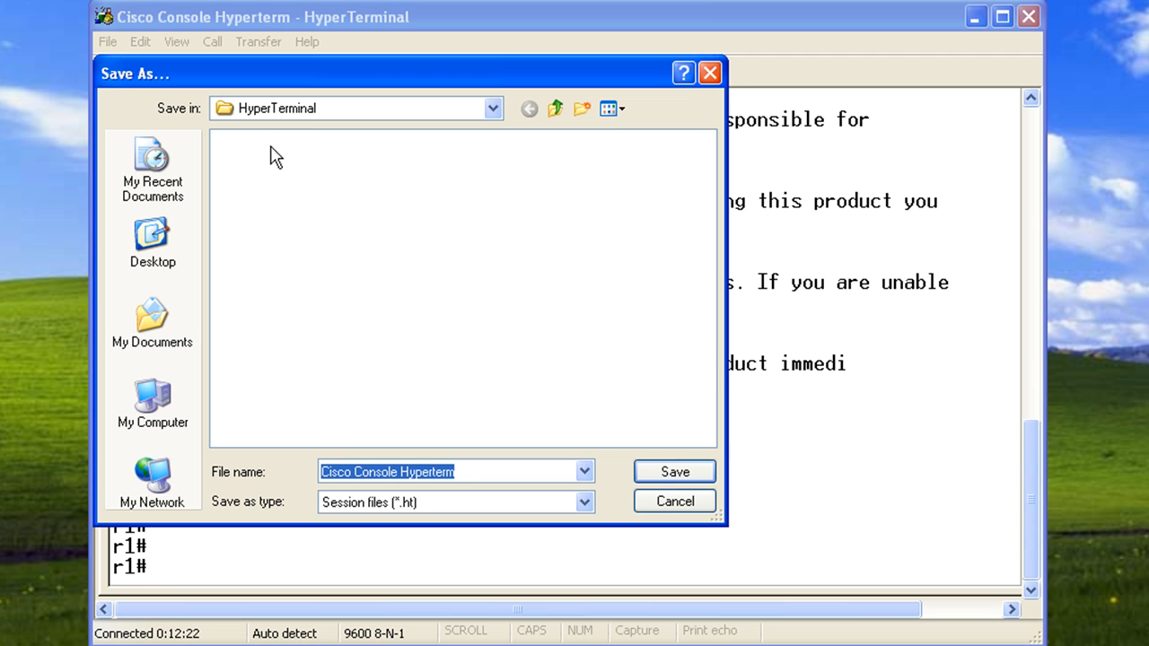
mouse_move(252, 135)
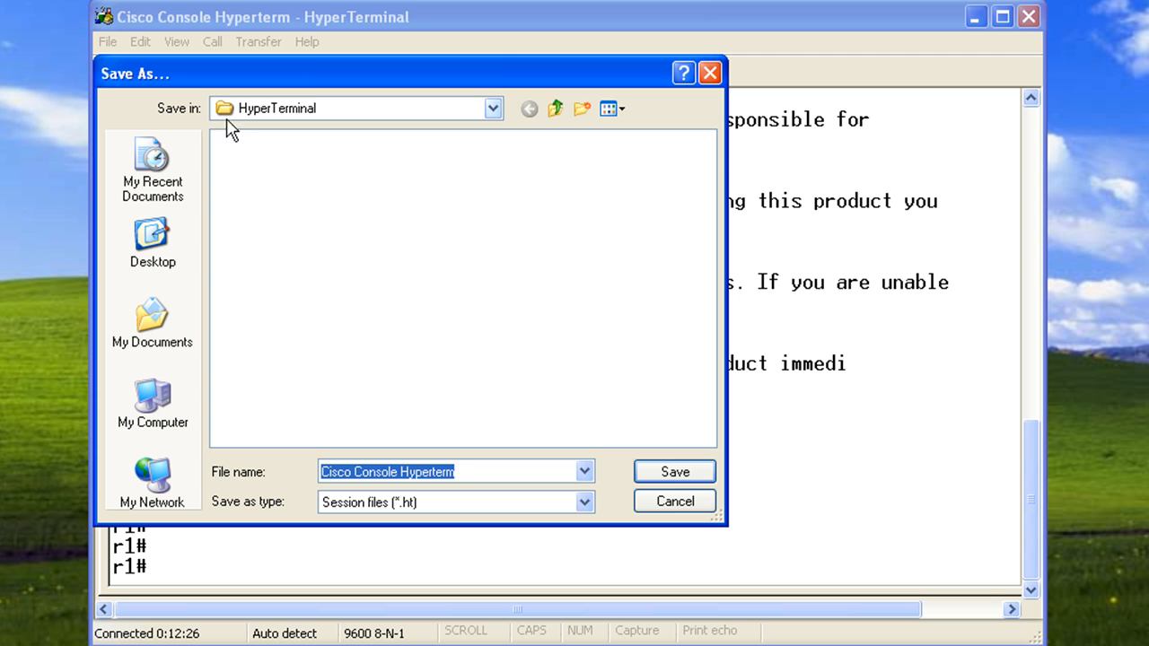
mouse_move(323, 246)
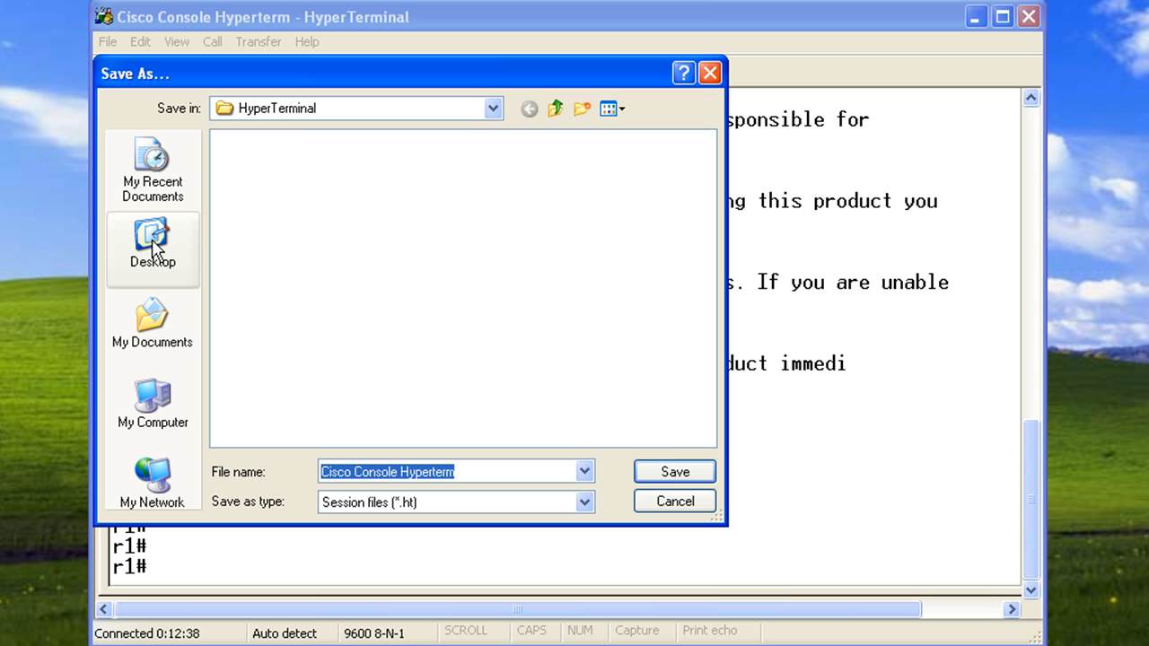
click(153, 249)
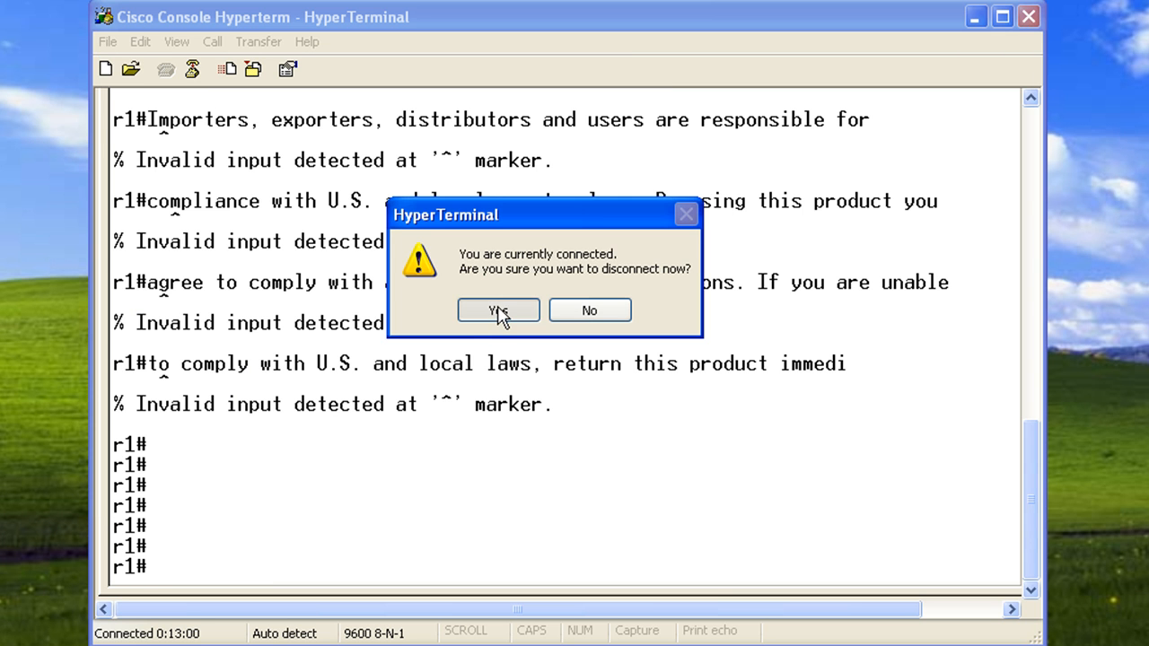
Step: Confirm disconnecting from the router so HyperTerminal closes
click(499, 309)
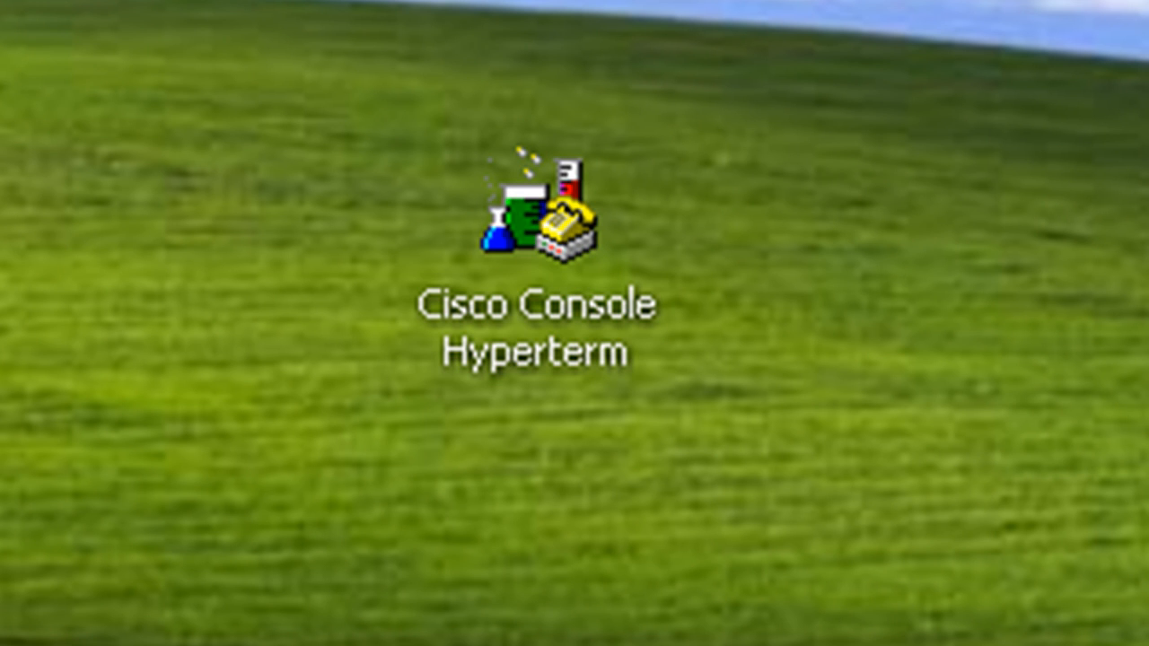
Step: Launch the Cisco Console Hyperterm desktop icon and cancel the Location Information prompt
double_click(528, 224)
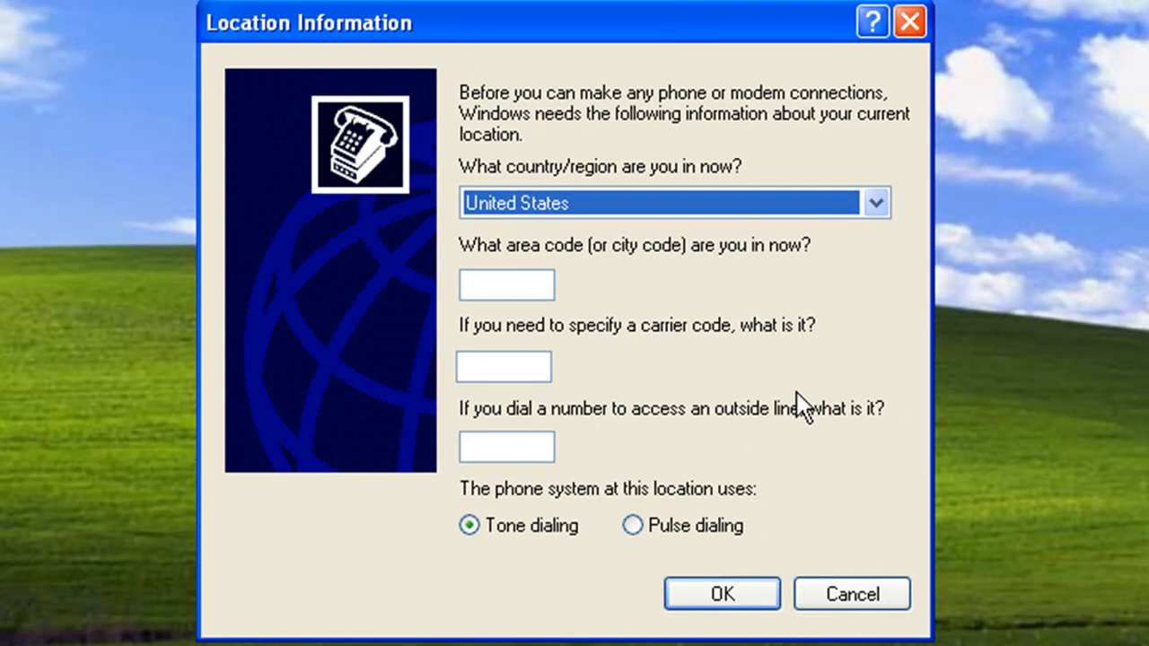
mouse_move(813, 395)
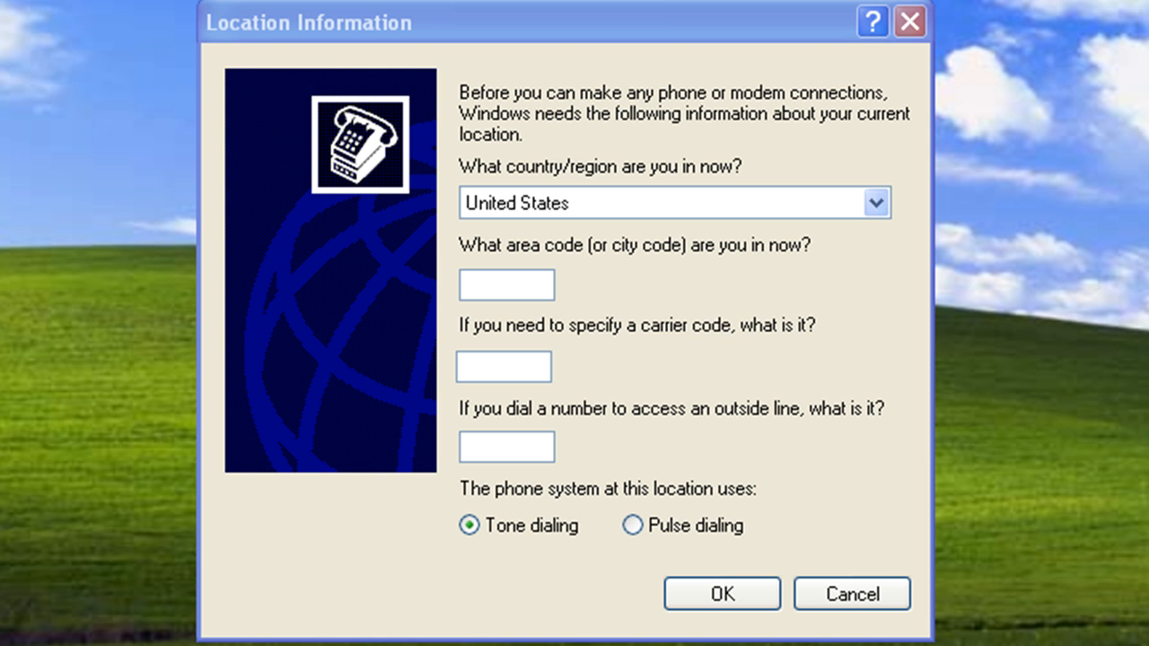
click(851, 593)
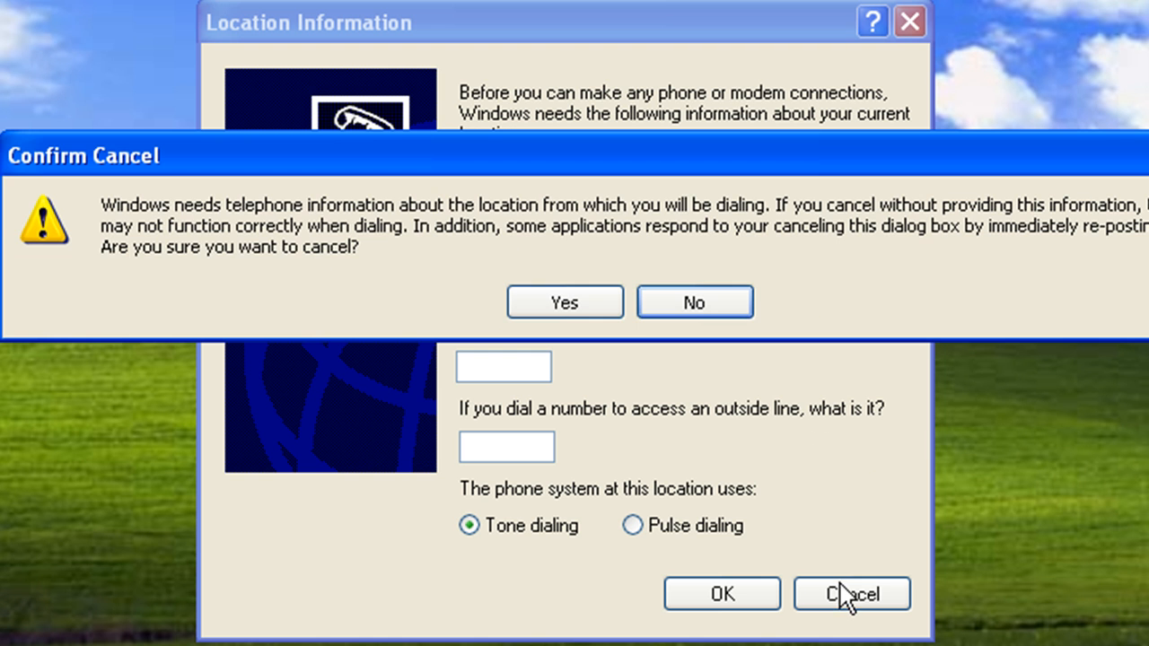
click(564, 302)
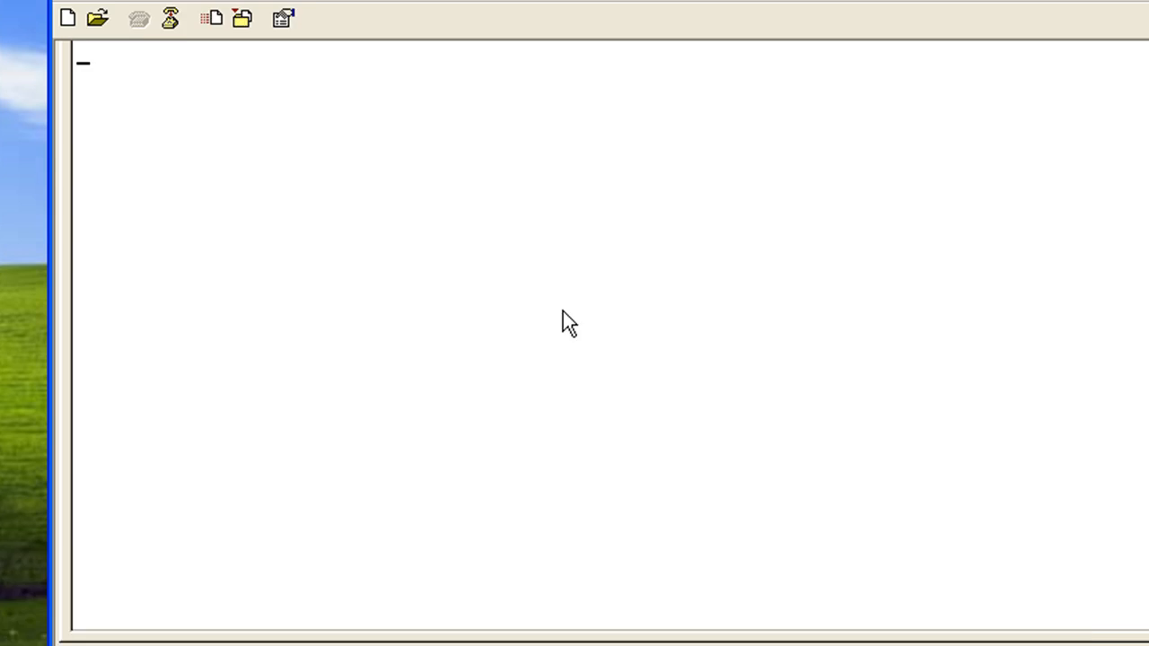